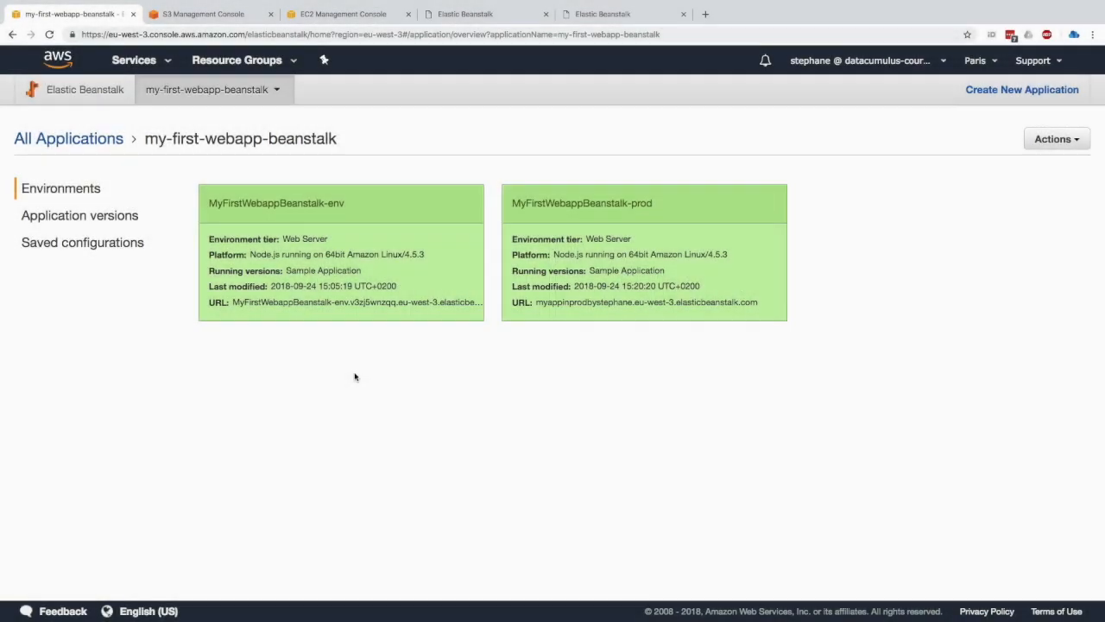
mouse_move(542, 379)
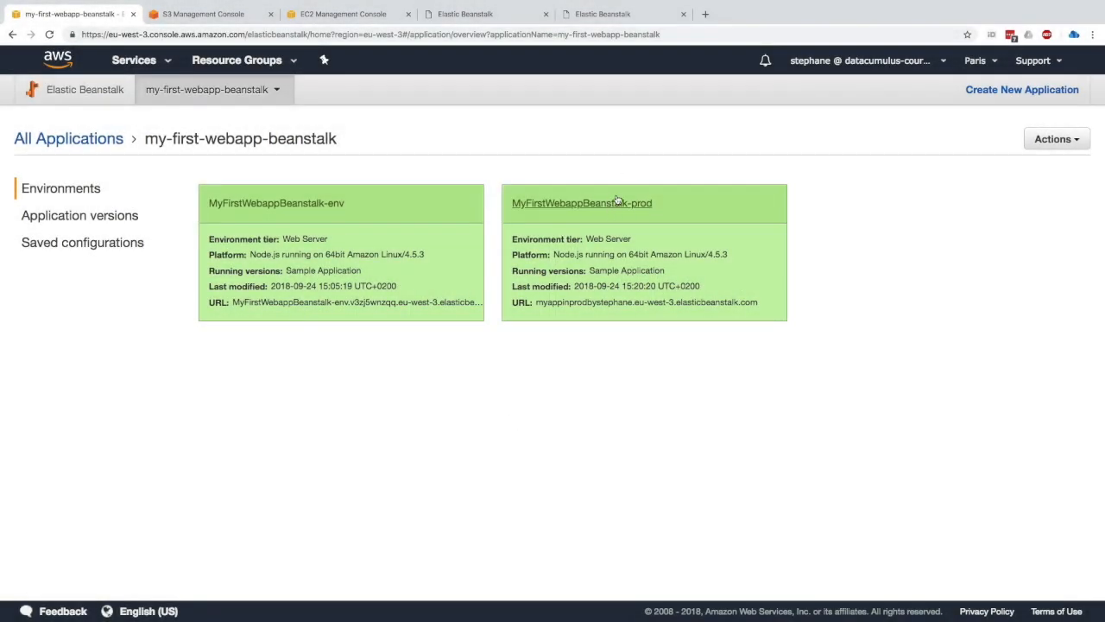
Open the MyFirstWebappBeanstalk-prod environment and view its Configuration overview
click(580, 203)
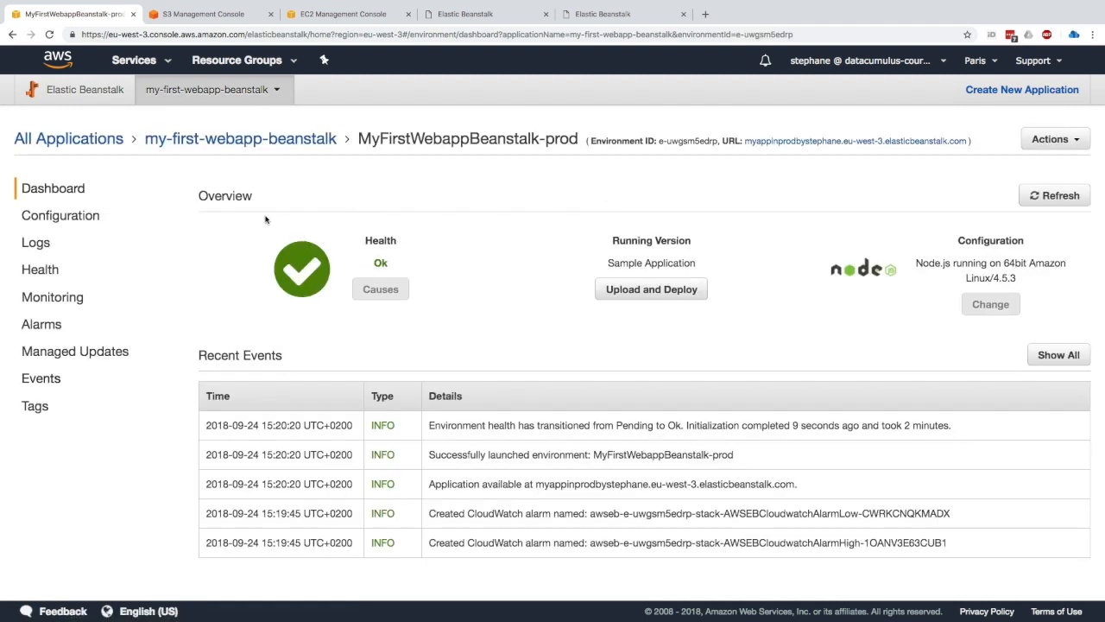
click(60, 215)
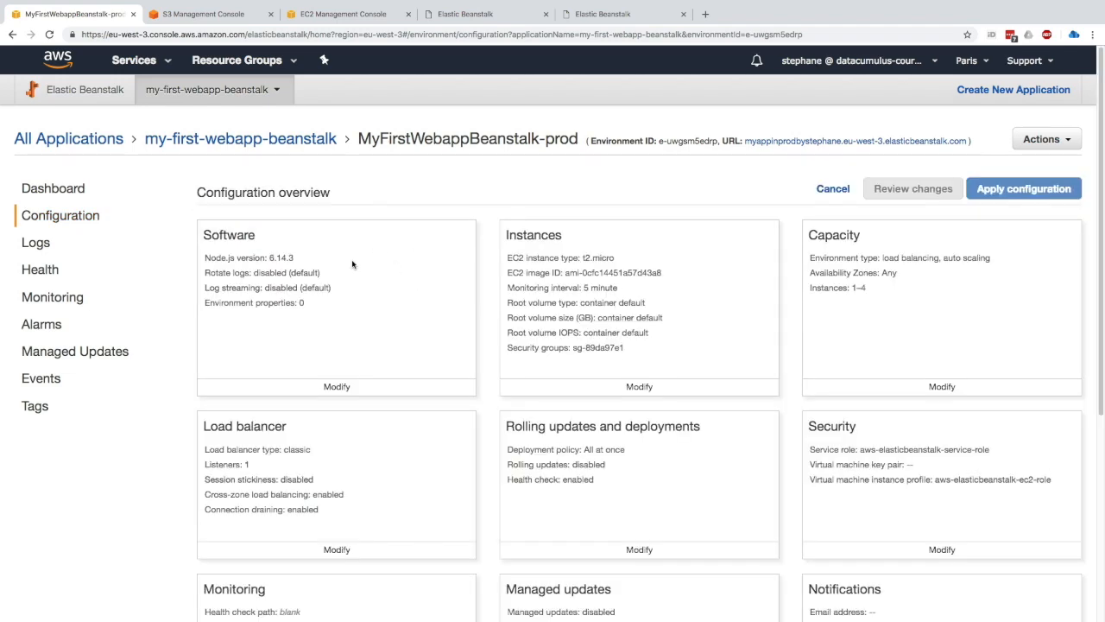
scroll(down, 3)
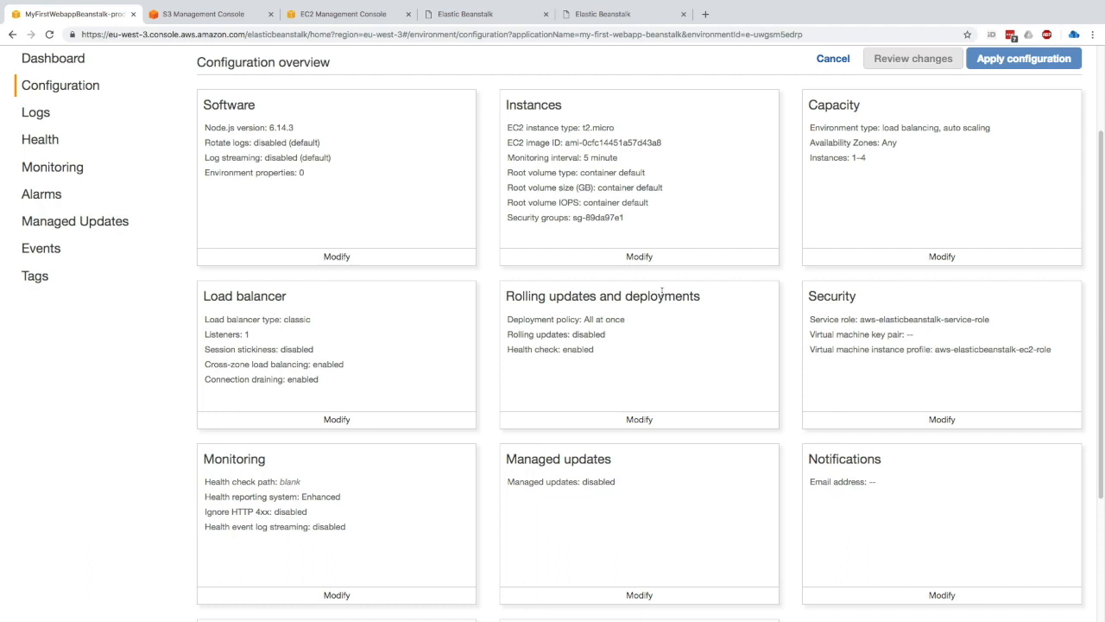
Edit rolling updates to use the Rolling policy with a fixed batch of 1 instance
click(639, 419)
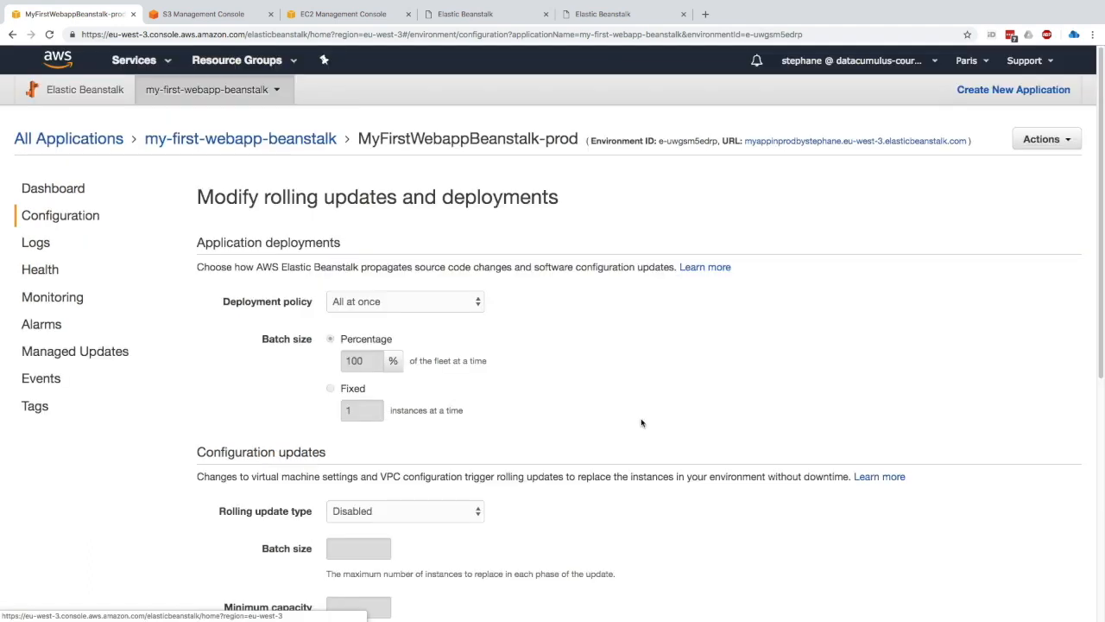
scroll(down, 3)
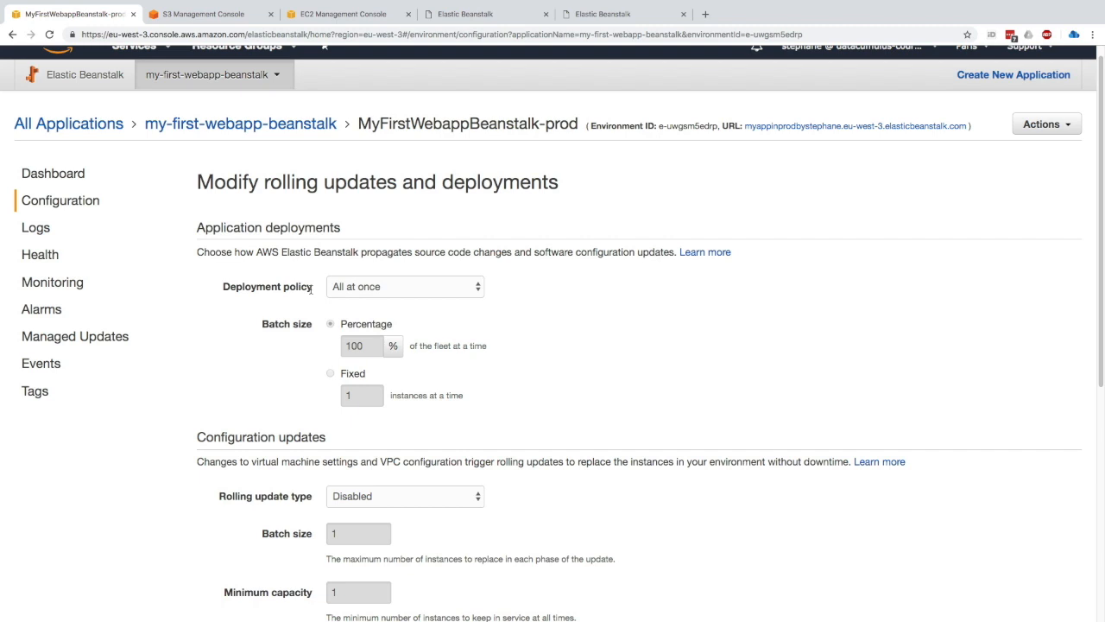
mouse_move(329, 297)
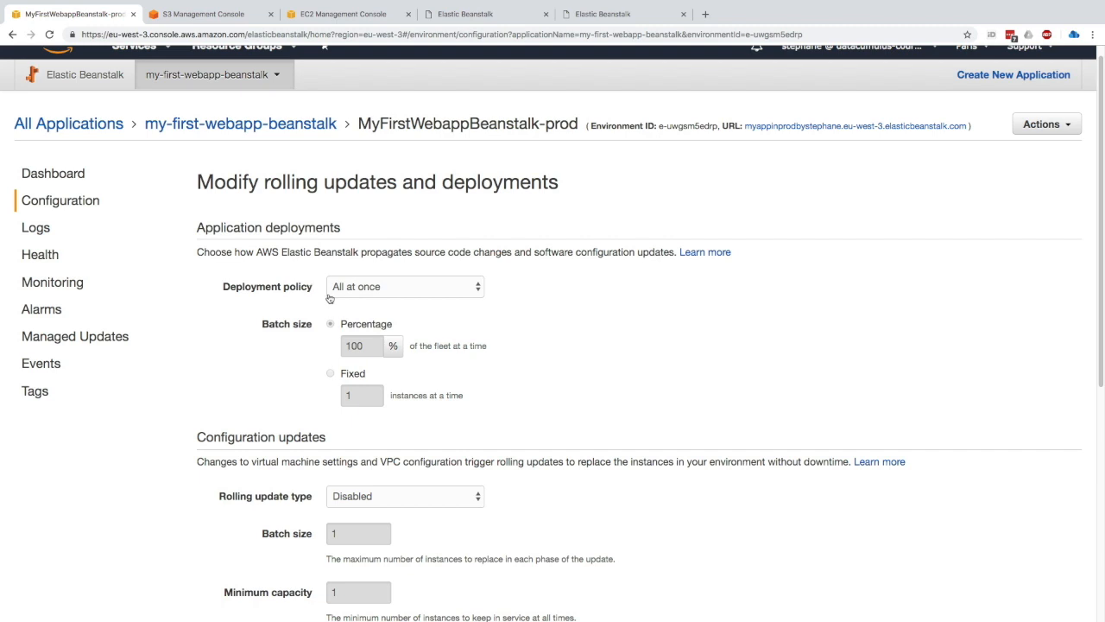
click(404, 286)
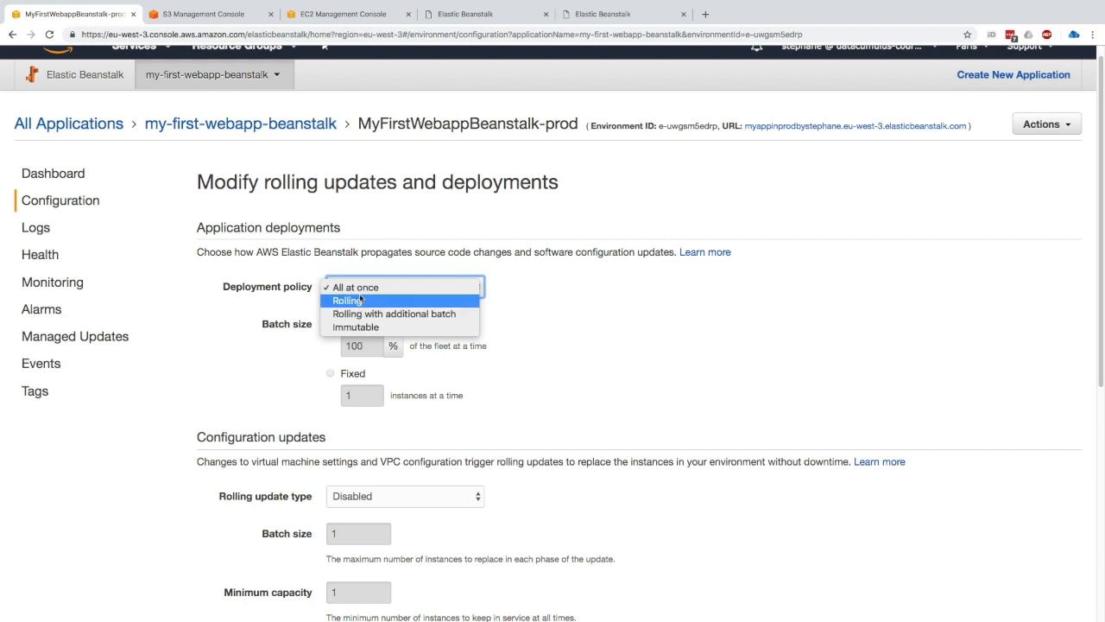
mouse_move(375, 301)
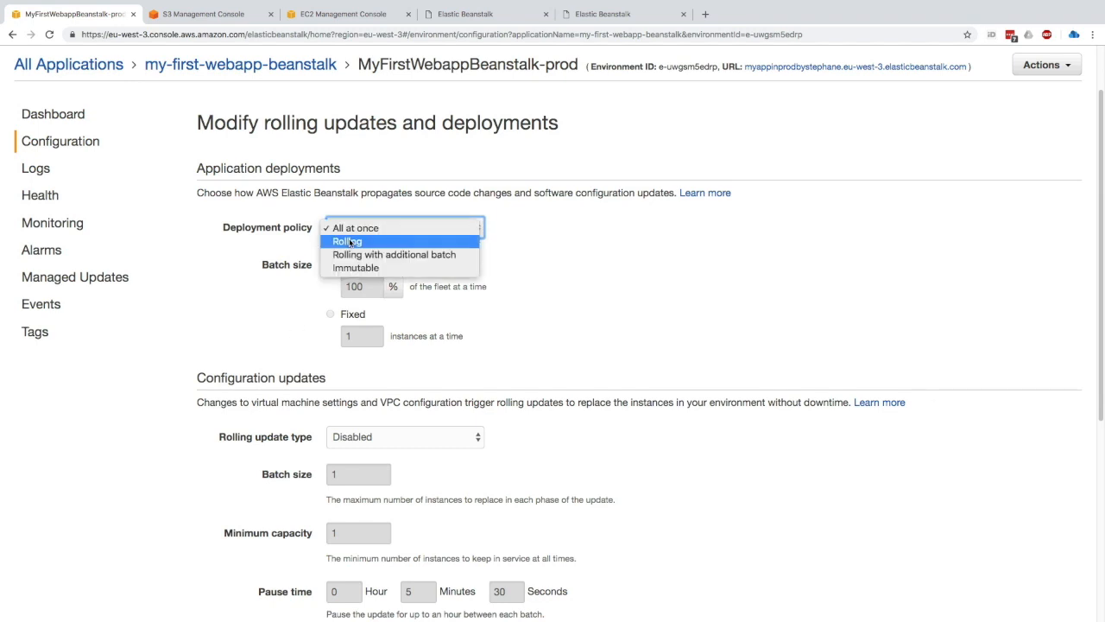
click(346, 241)
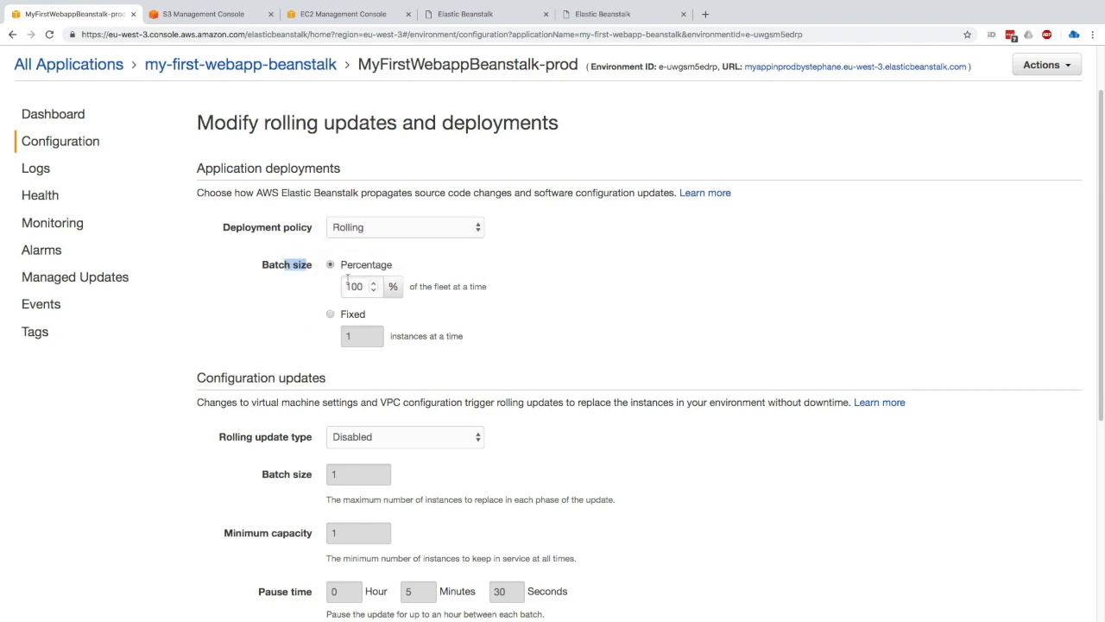
click(356, 286)
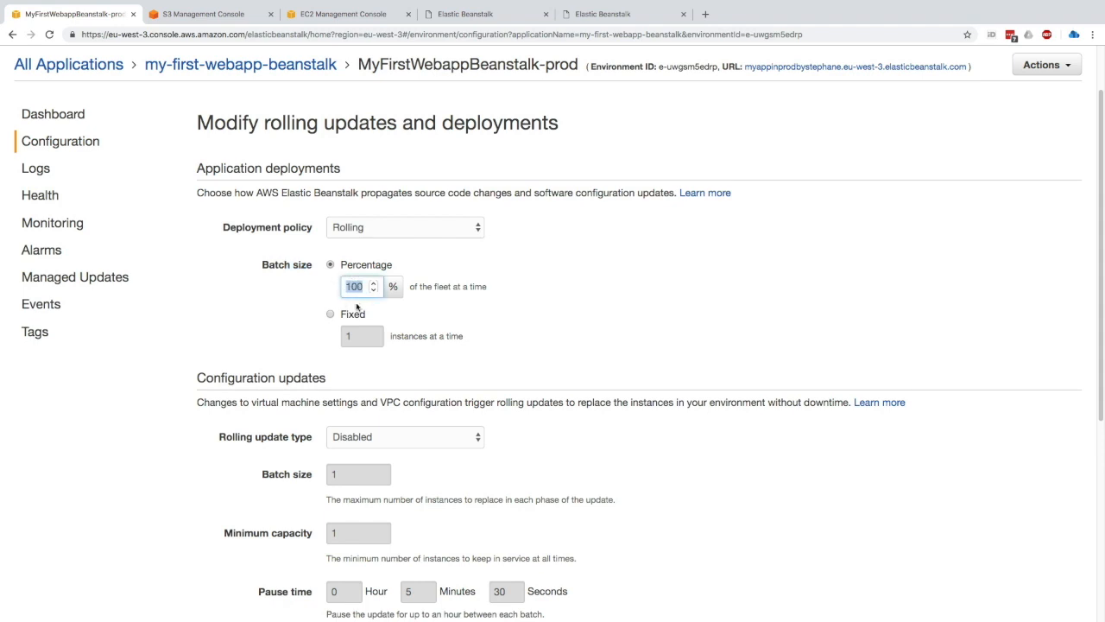
click(330, 314)
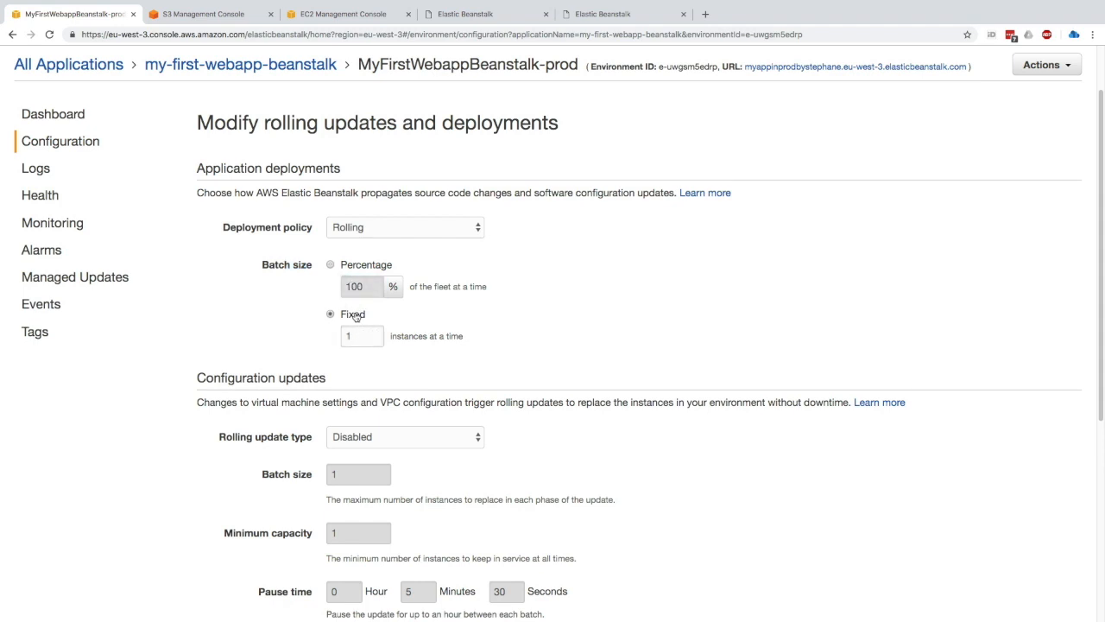
click(331, 265)
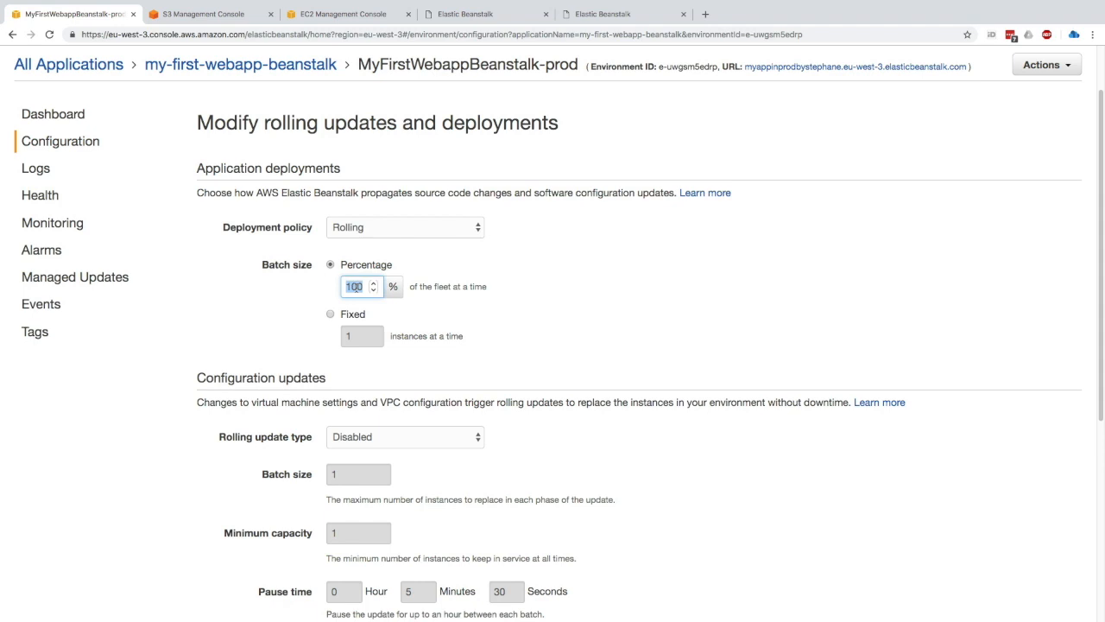
text(30)
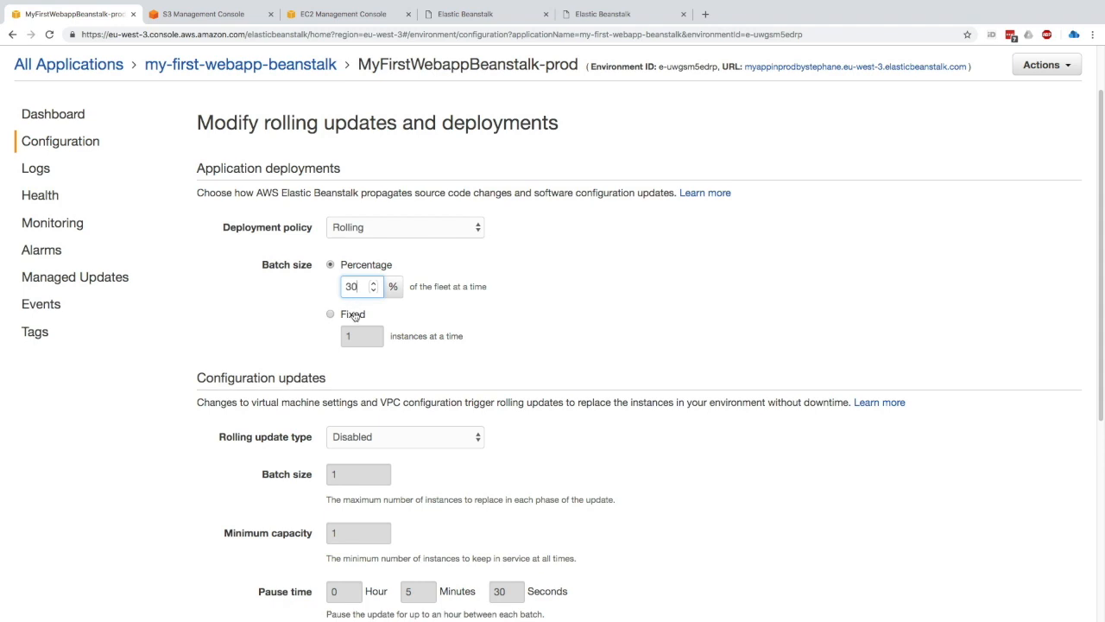
click(332, 313)
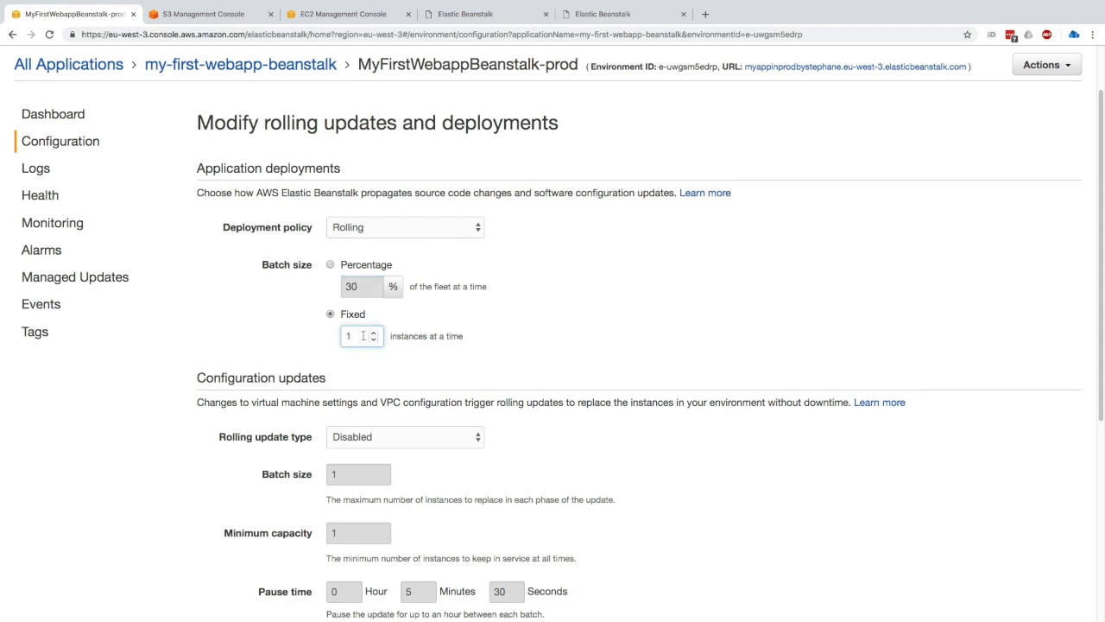
mouse_move(357, 213)
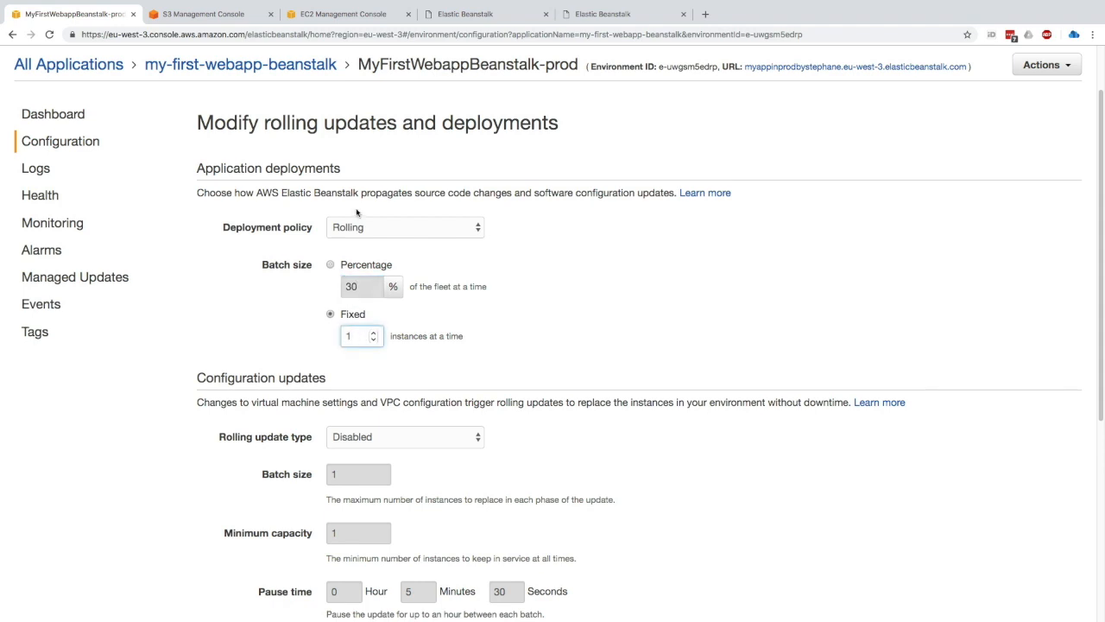
Try Rolling with additional batch, then settle on the Immutable deployment policy
click(404, 227)
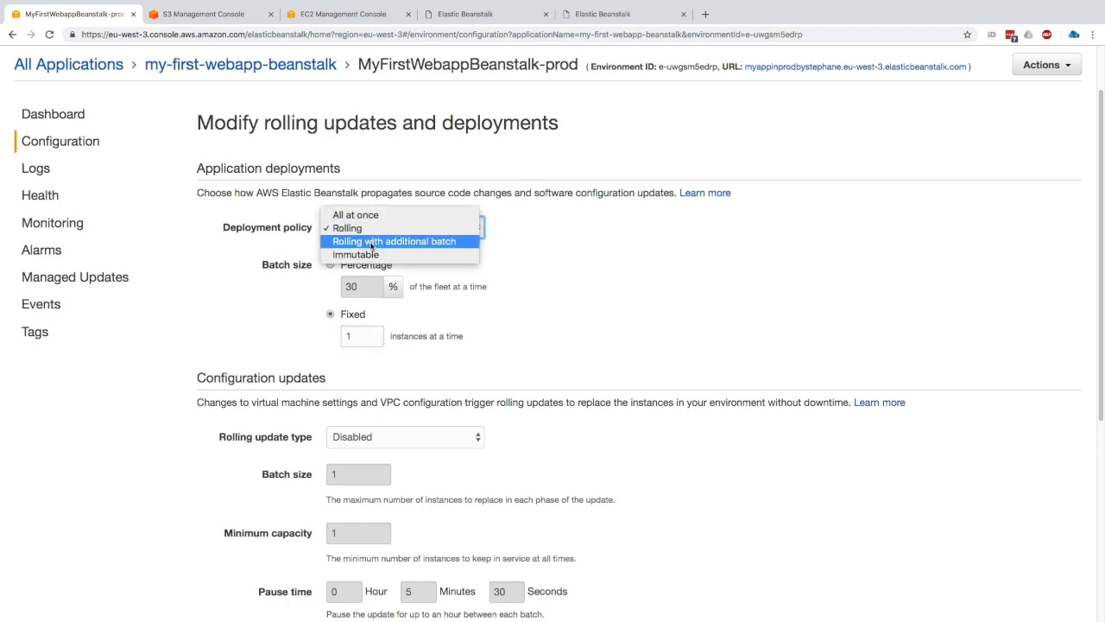
click(400, 241)
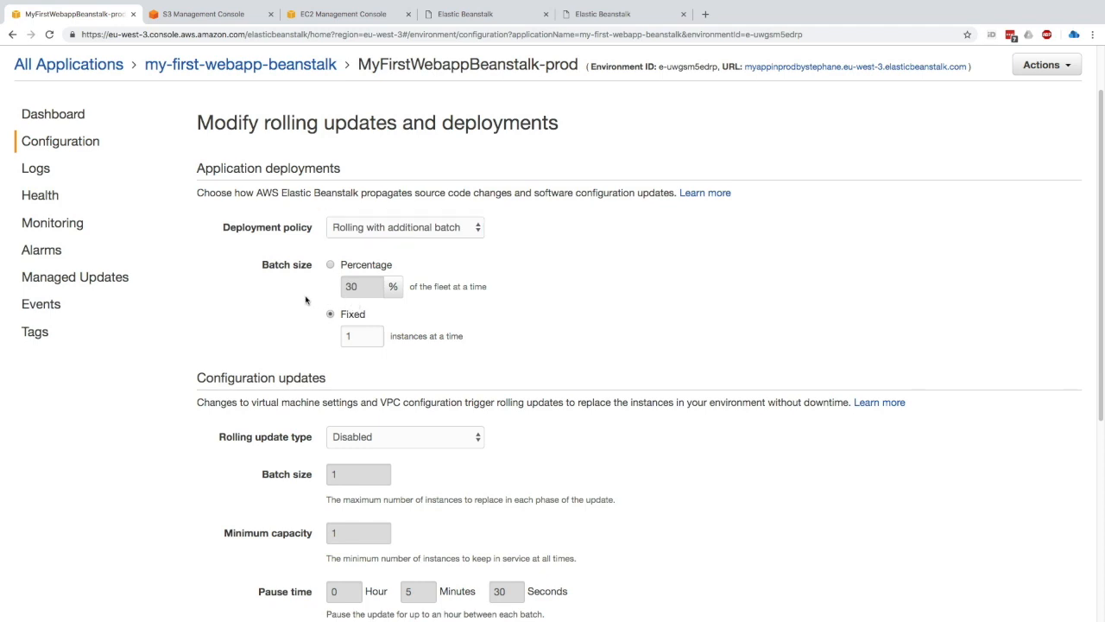
mouse_move(390, 273)
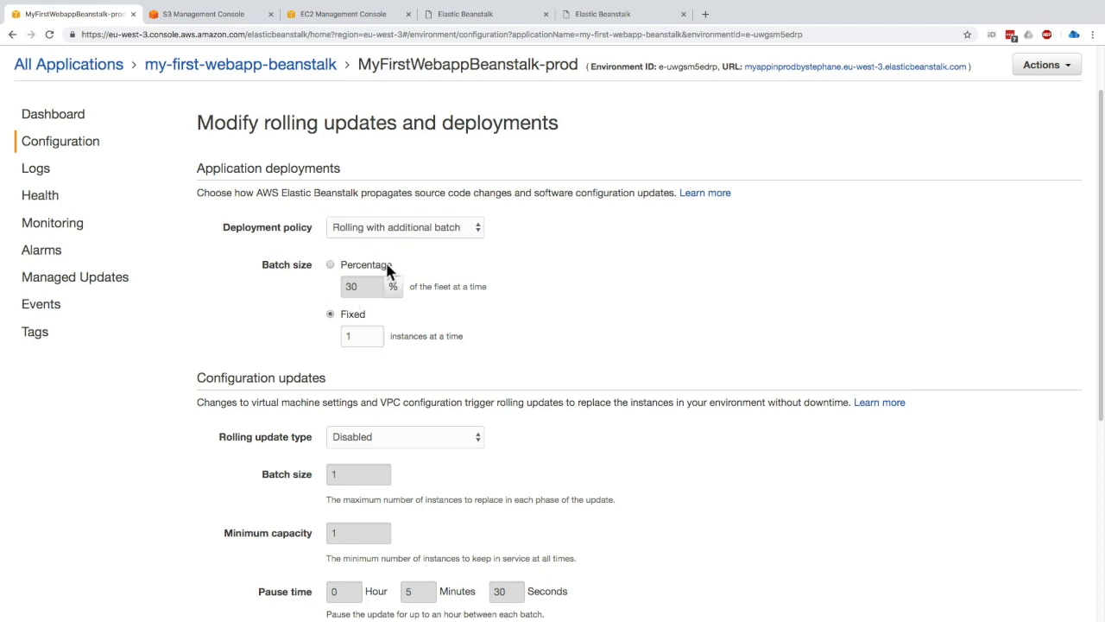
mouse_move(393, 210)
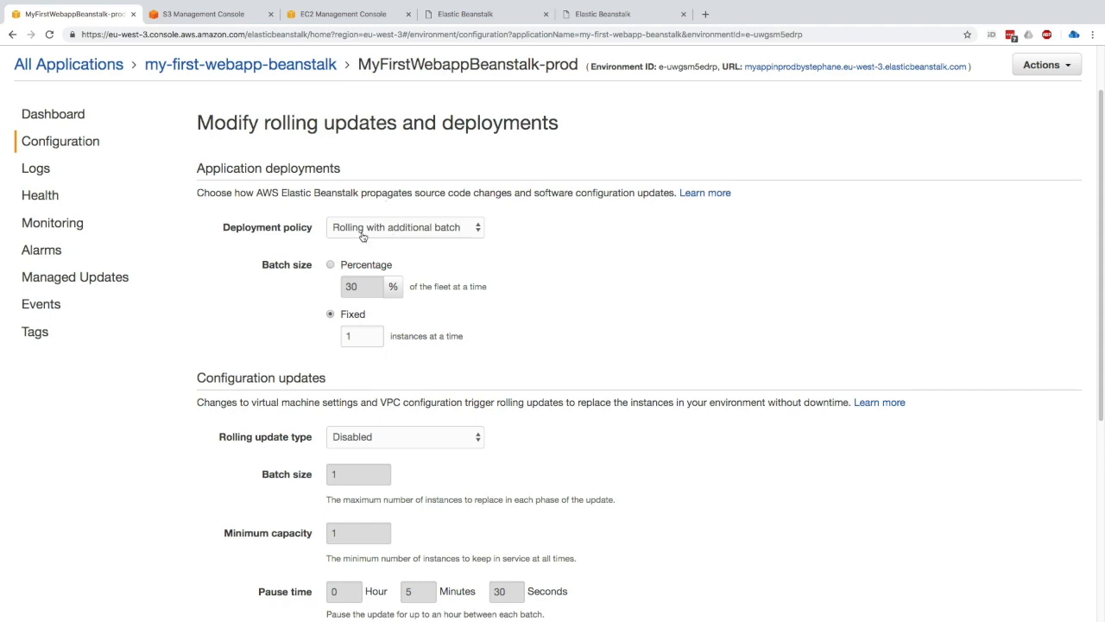
click(405, 227)
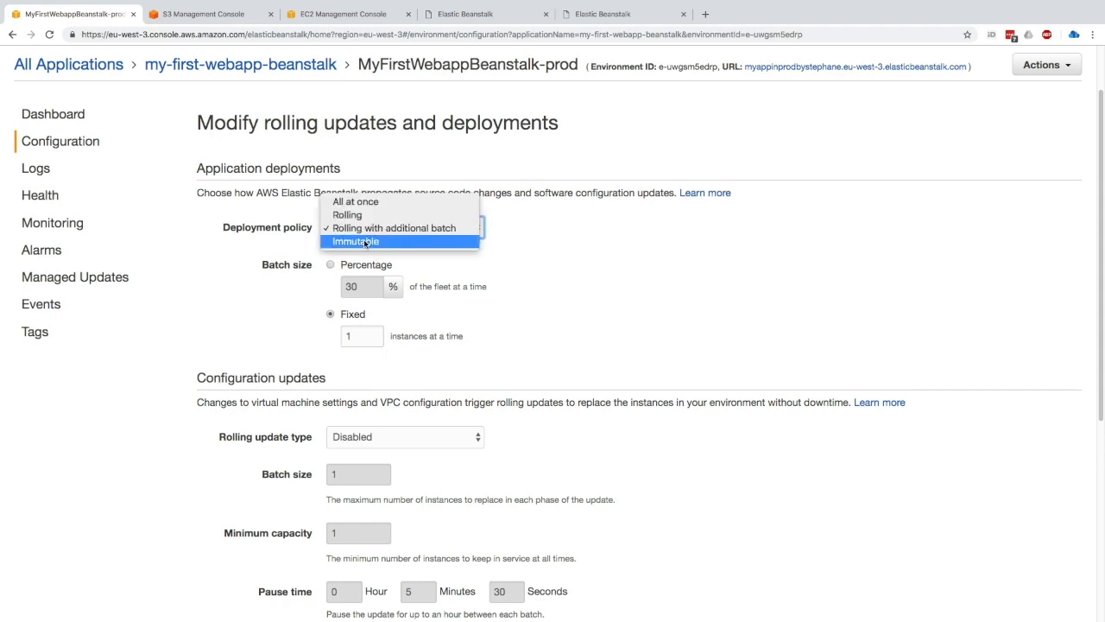
click(356, 241)
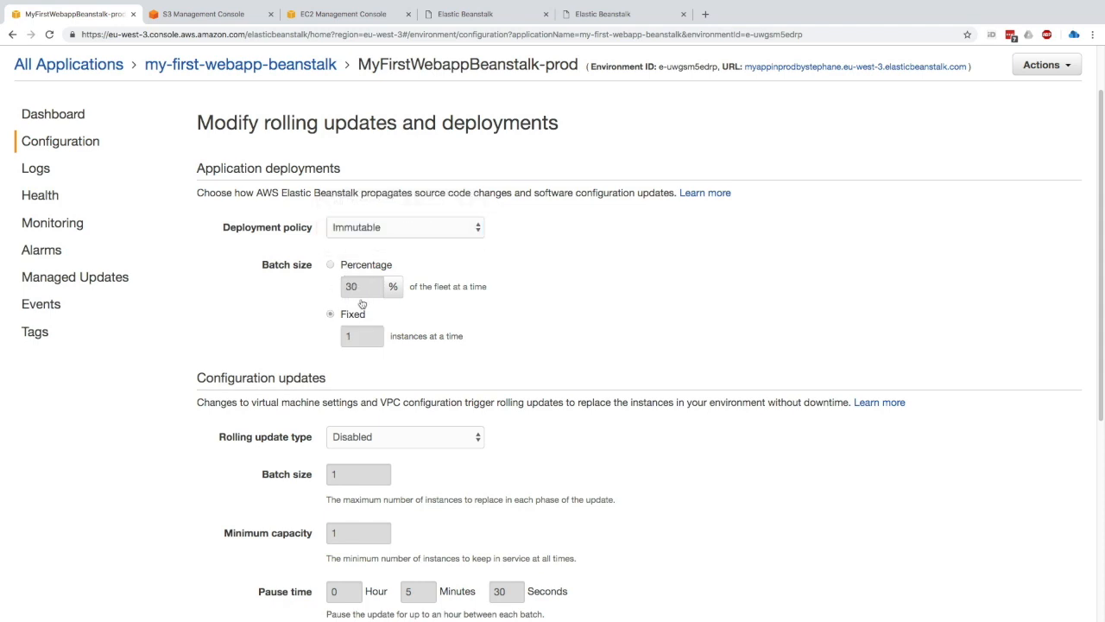
mouse_move(333, 273)
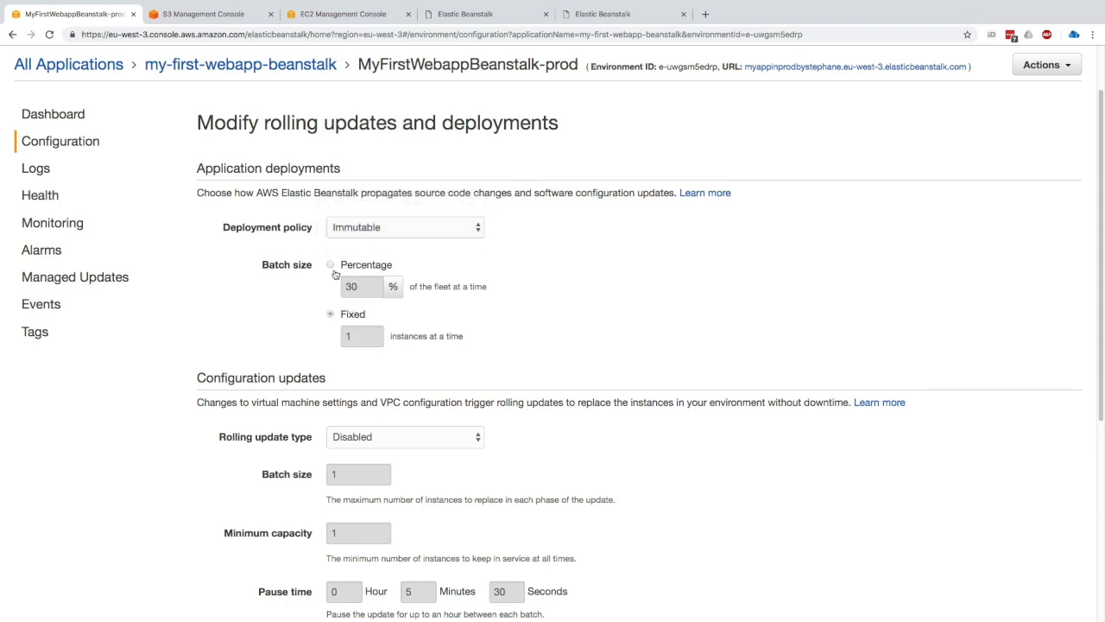
mouse_move(301, 251)
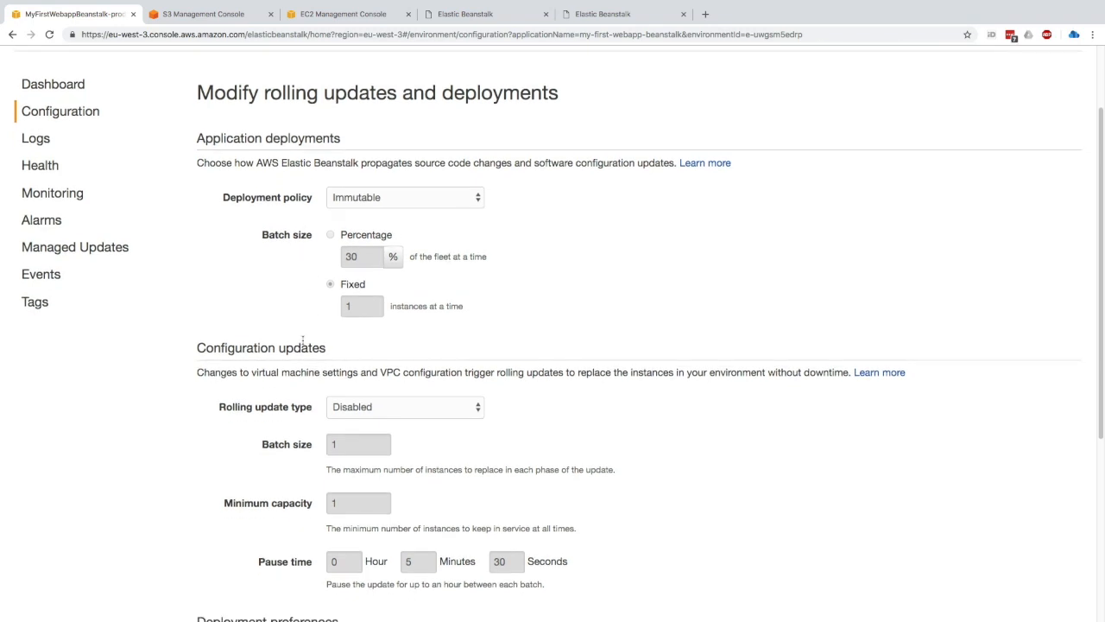
Leave 'Ignore health check' unchecked and the healthy threshold at Ok
scroll(down, 3)
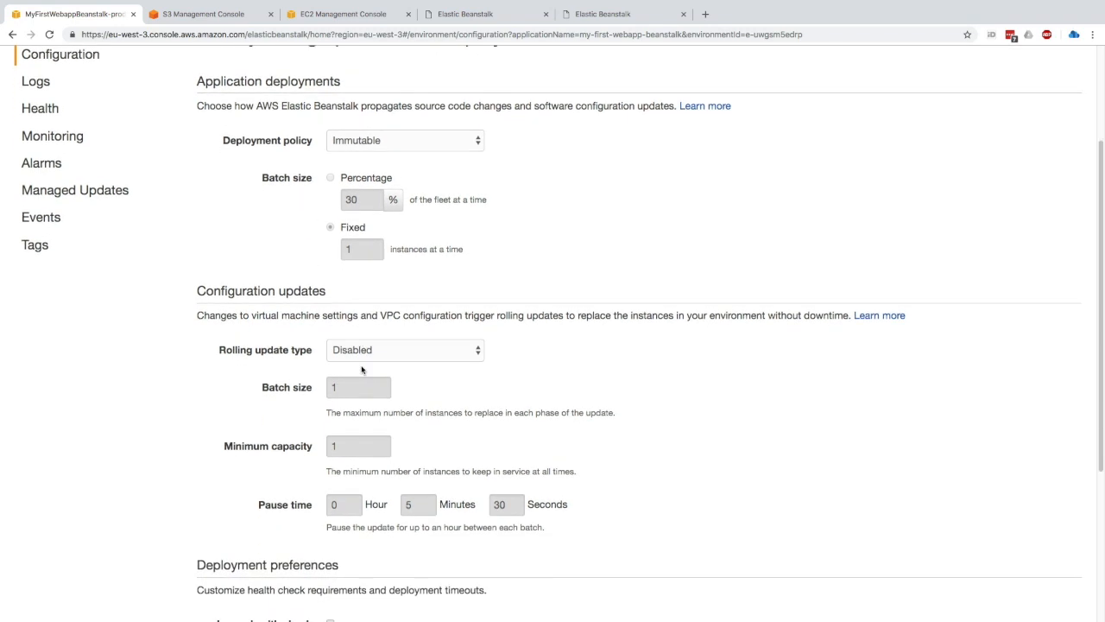
click(404, 350)
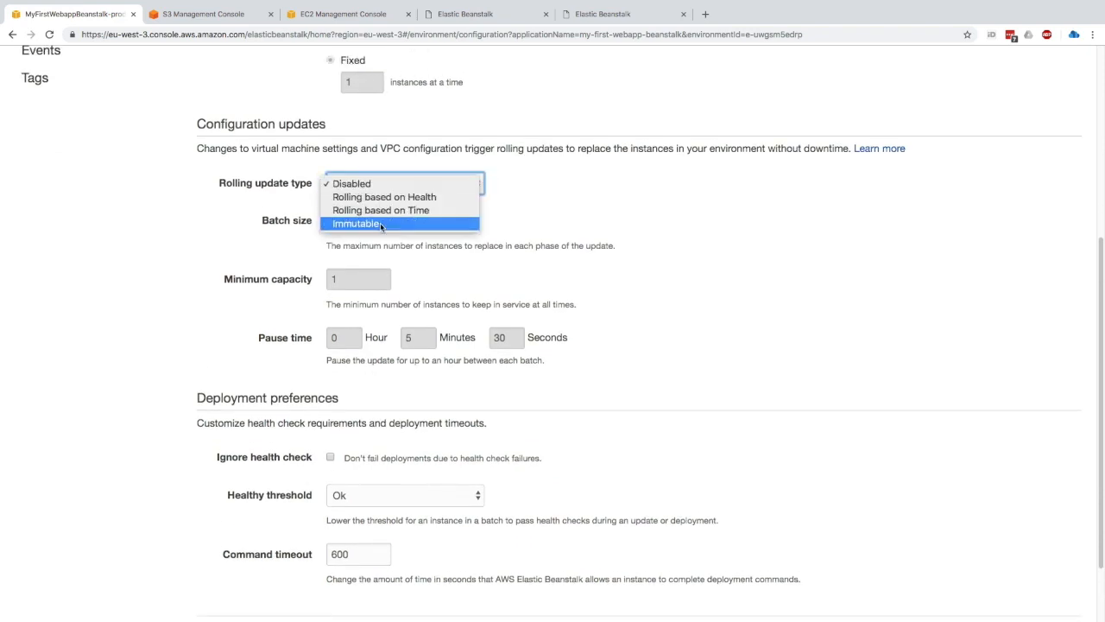
mouse_move(424, 179)
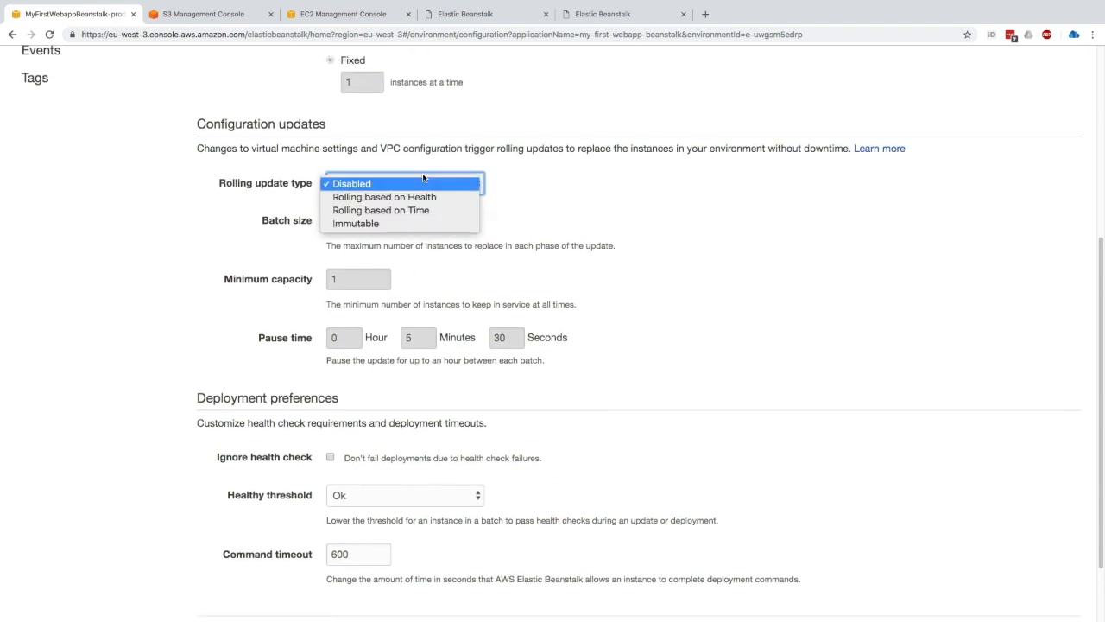
mouse_move(390, 224)
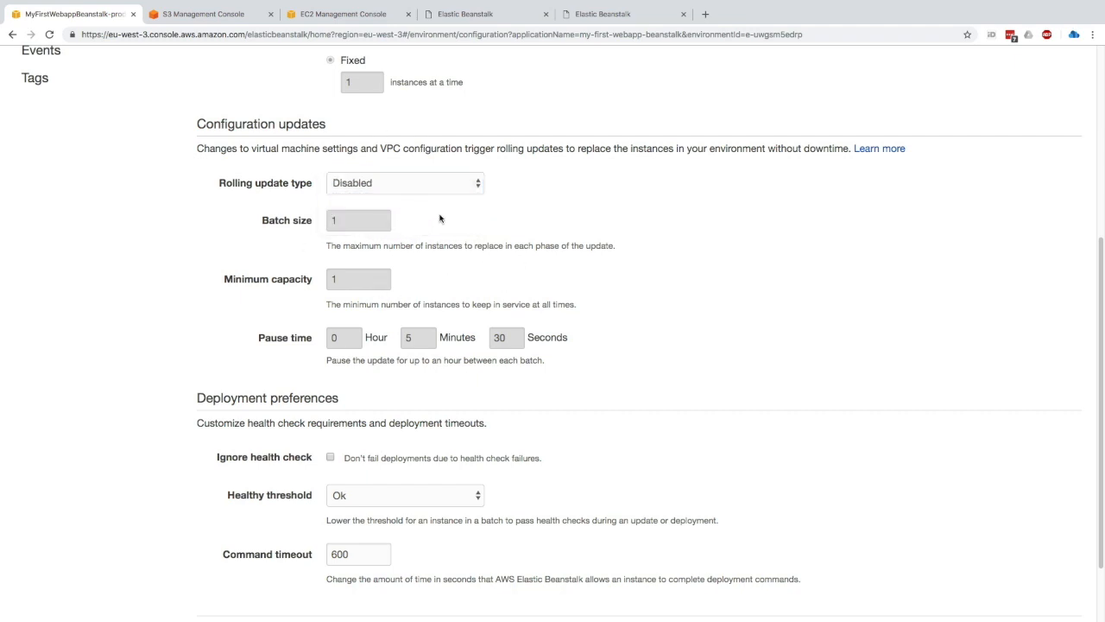
mouse_move(455, 255)
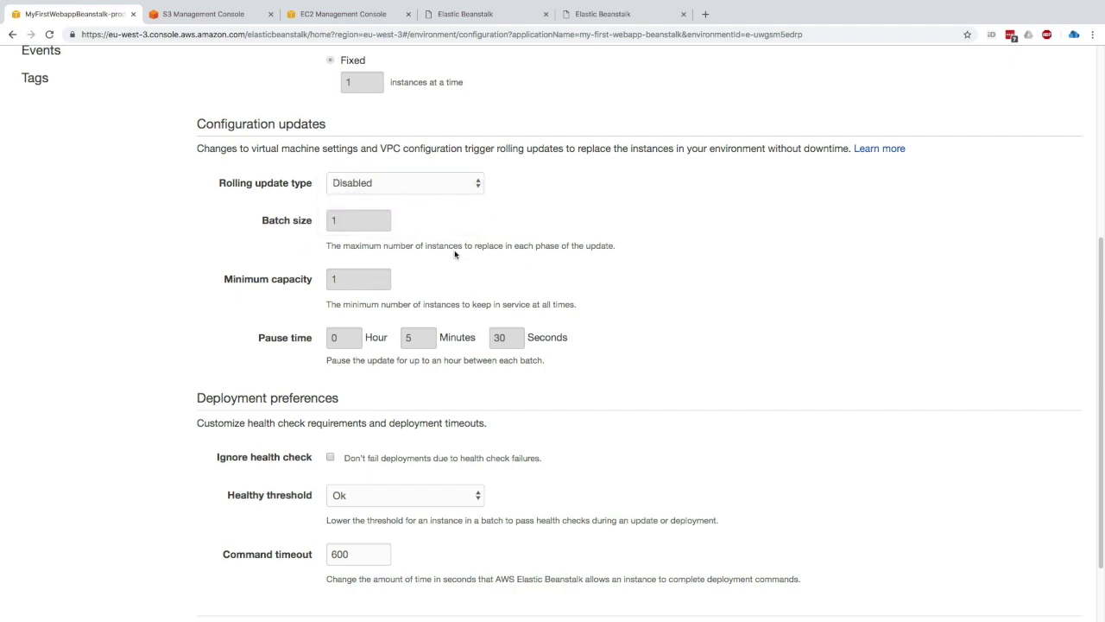
scroll(down, 3)
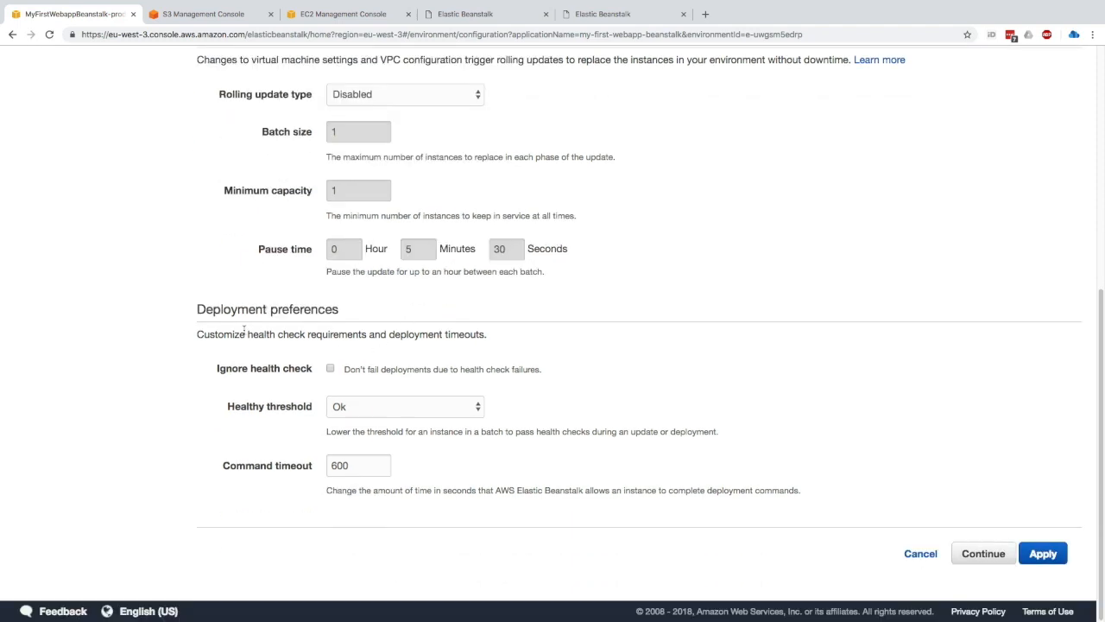
click(332, 369)
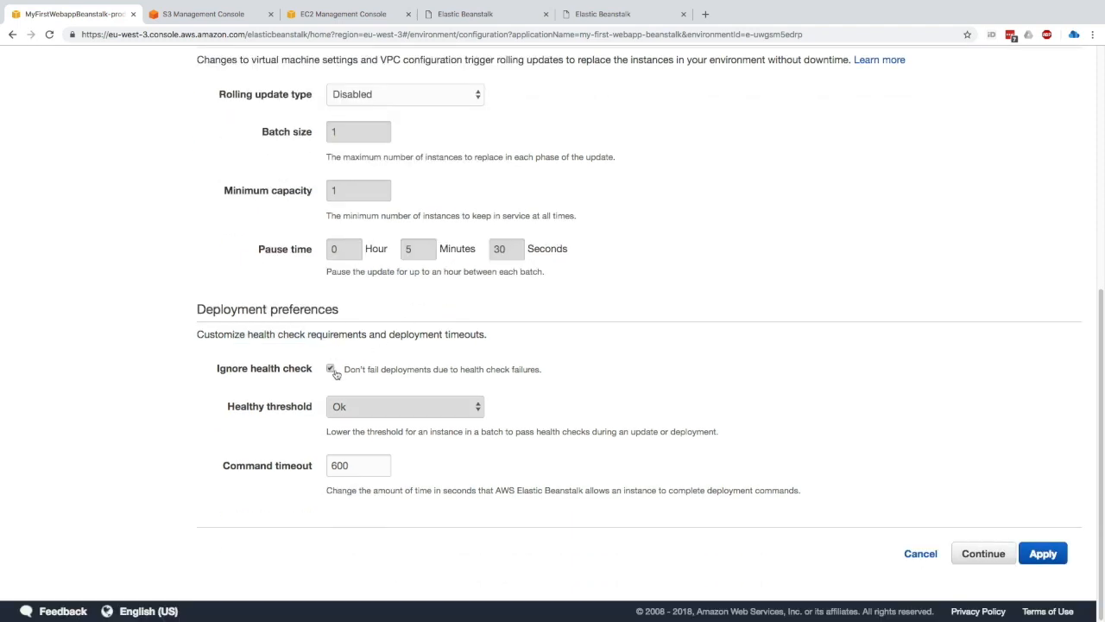
click(334, 370)
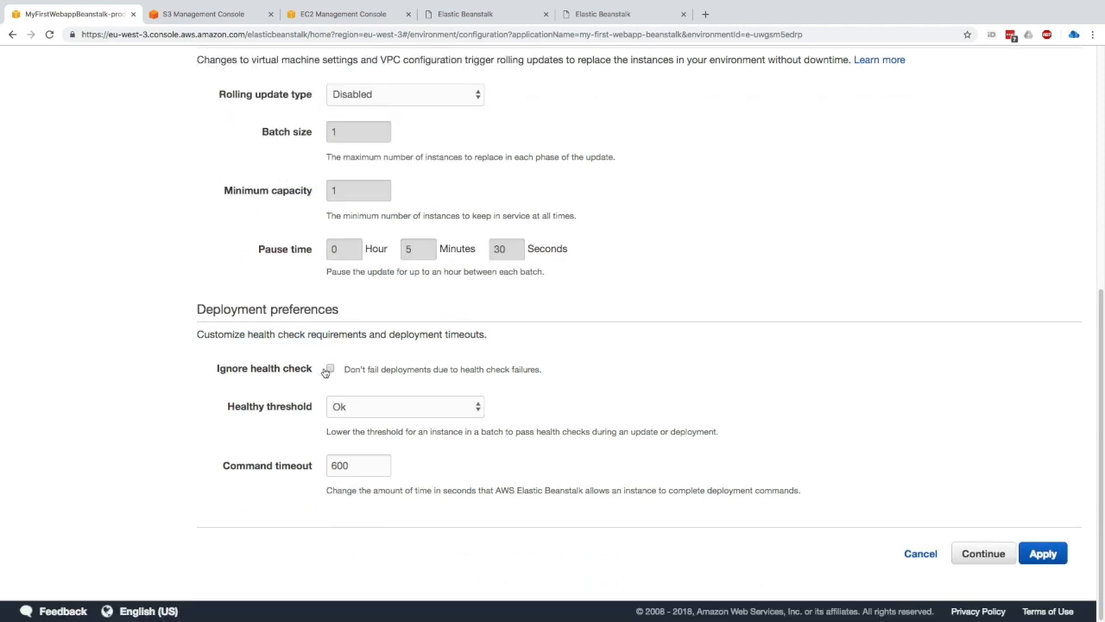
click(403, 407)
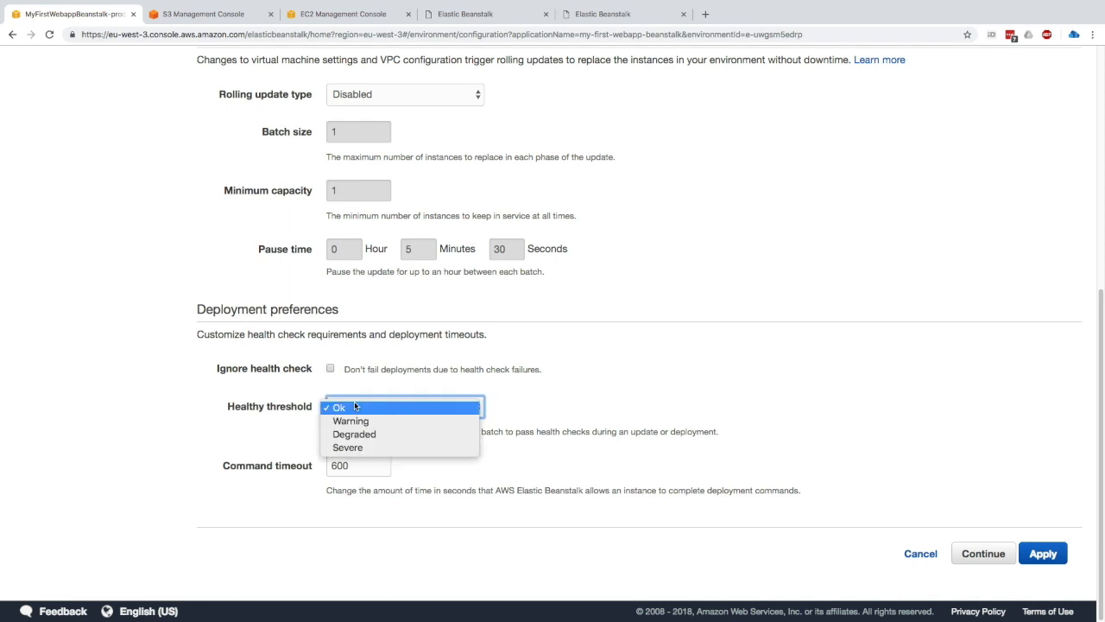
click(337, 408)
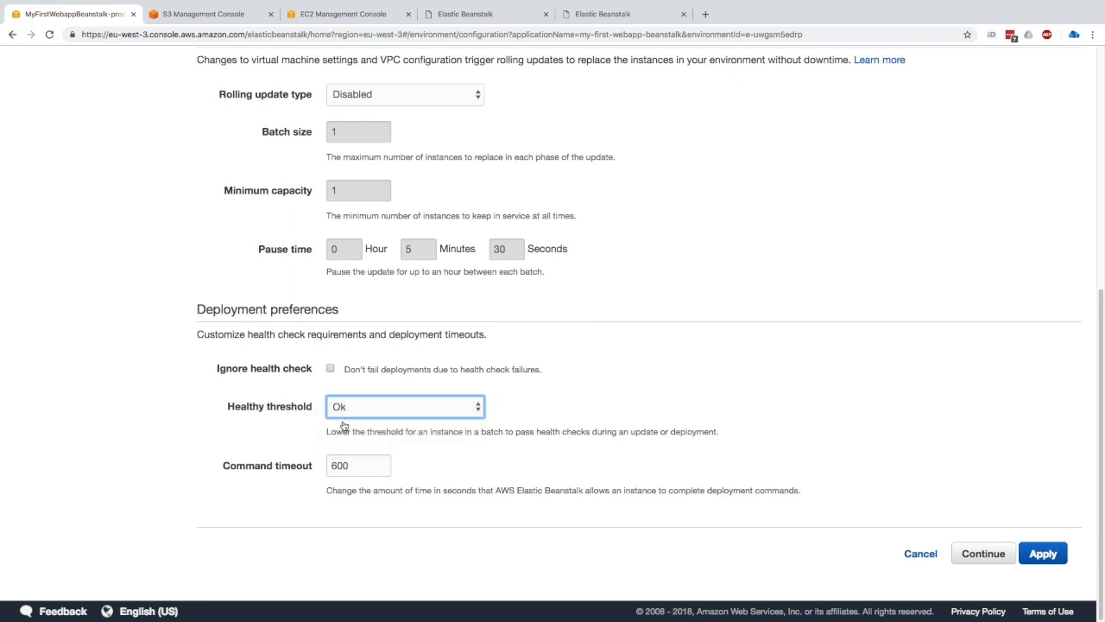
click(356, 465)
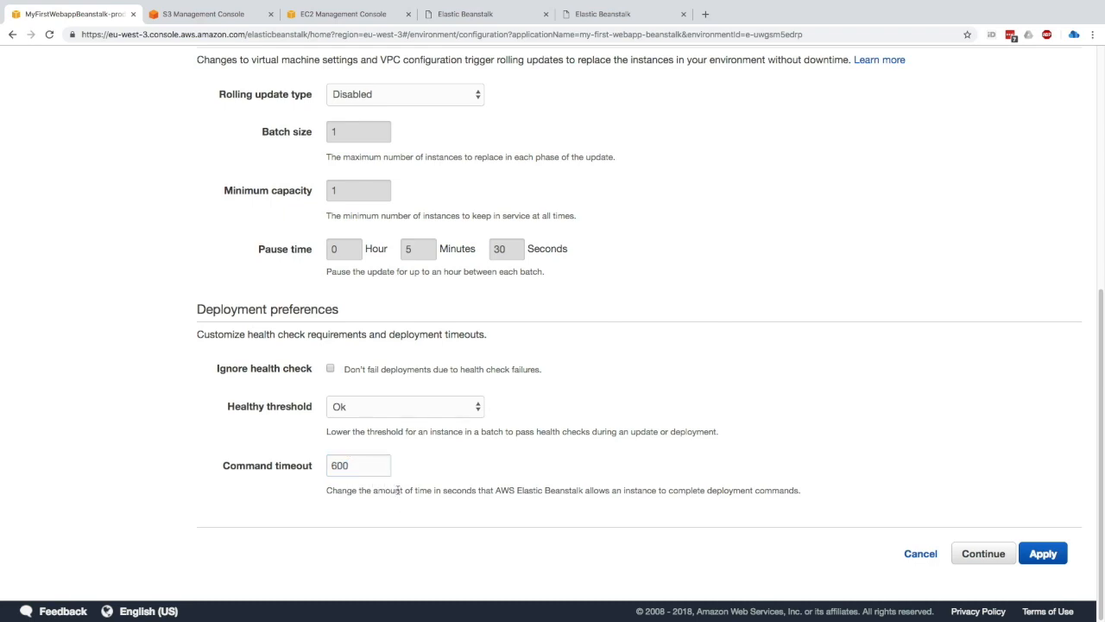
Confirm the Immutable deployment policy and apply the configuration to prod
scroll(up, 3)
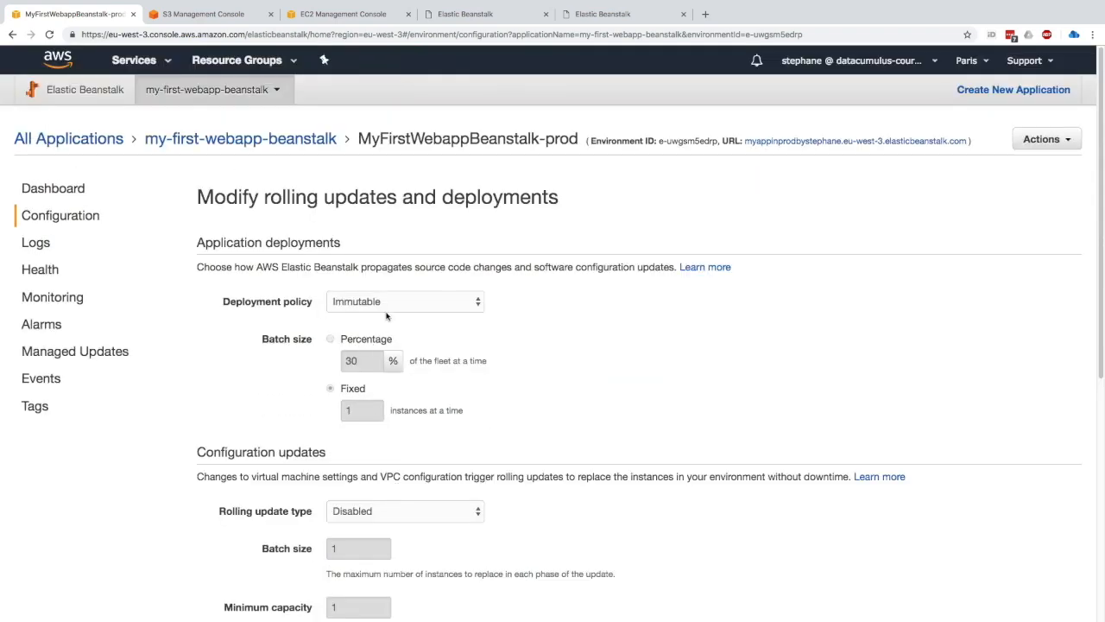
click(404, 301)
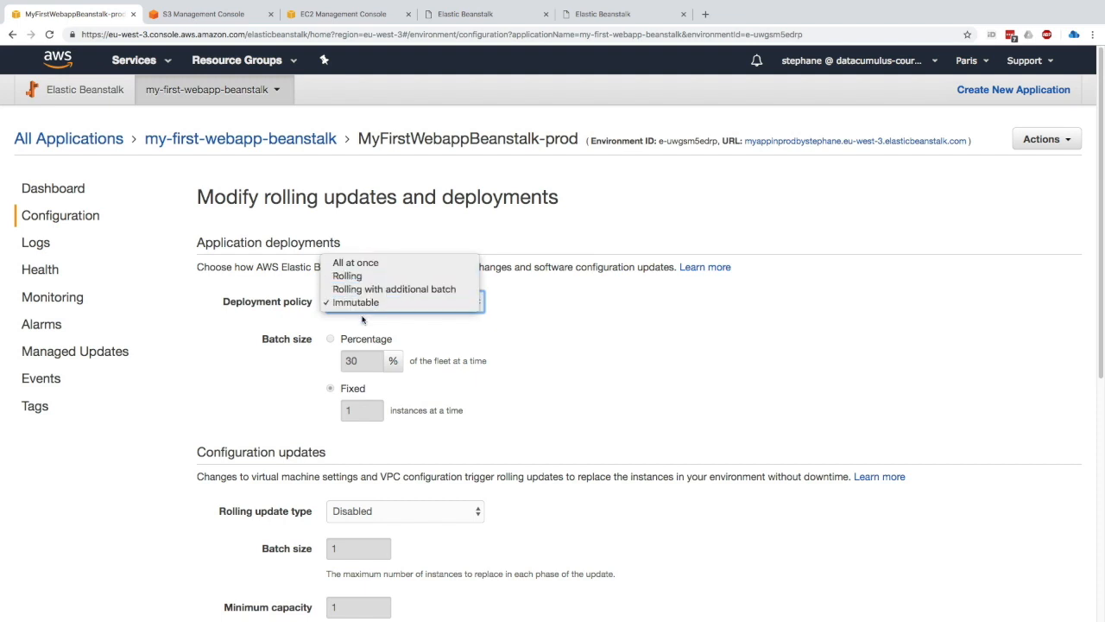
mouse_move(394, 288)
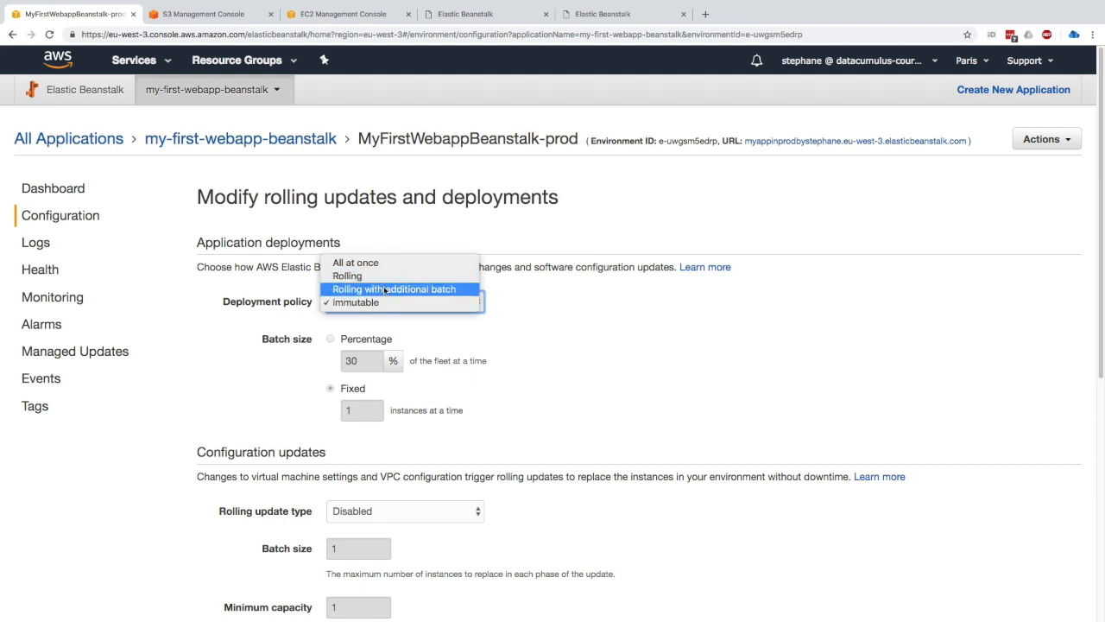
click(353, 303)
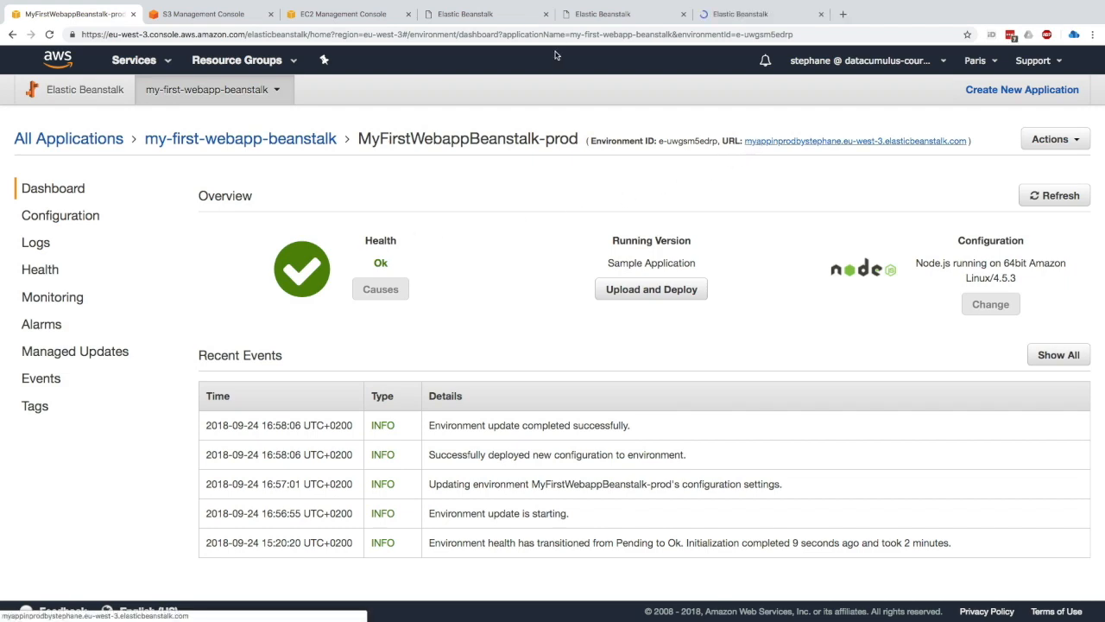
Open the prod environment URL in a new Chrome tab showing Congratulations
click(484, 14)
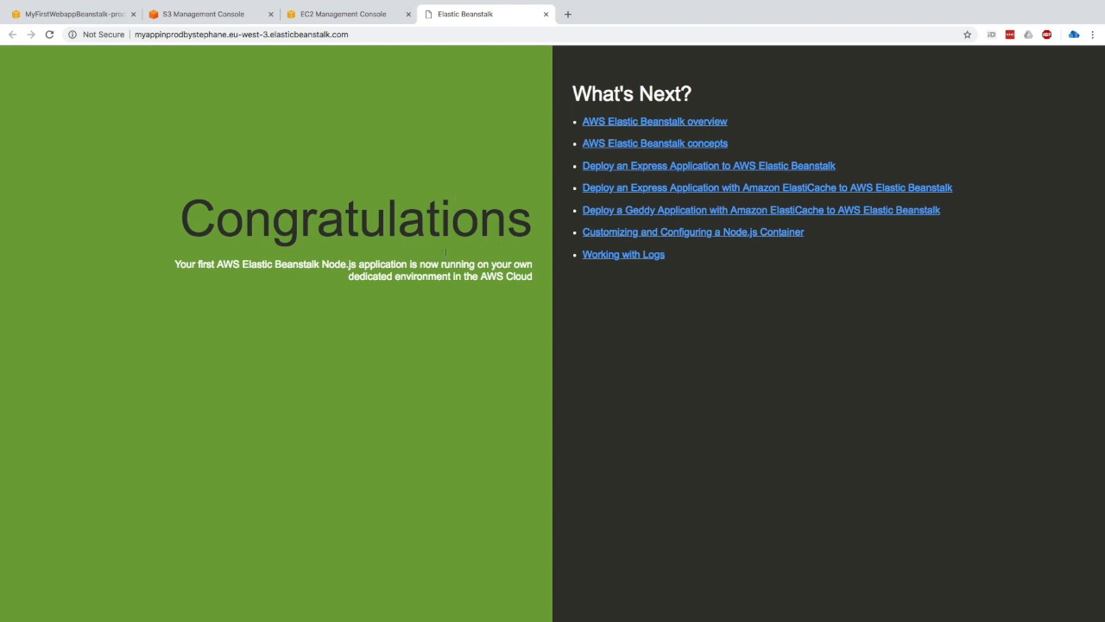
mouse_move(543, 15)
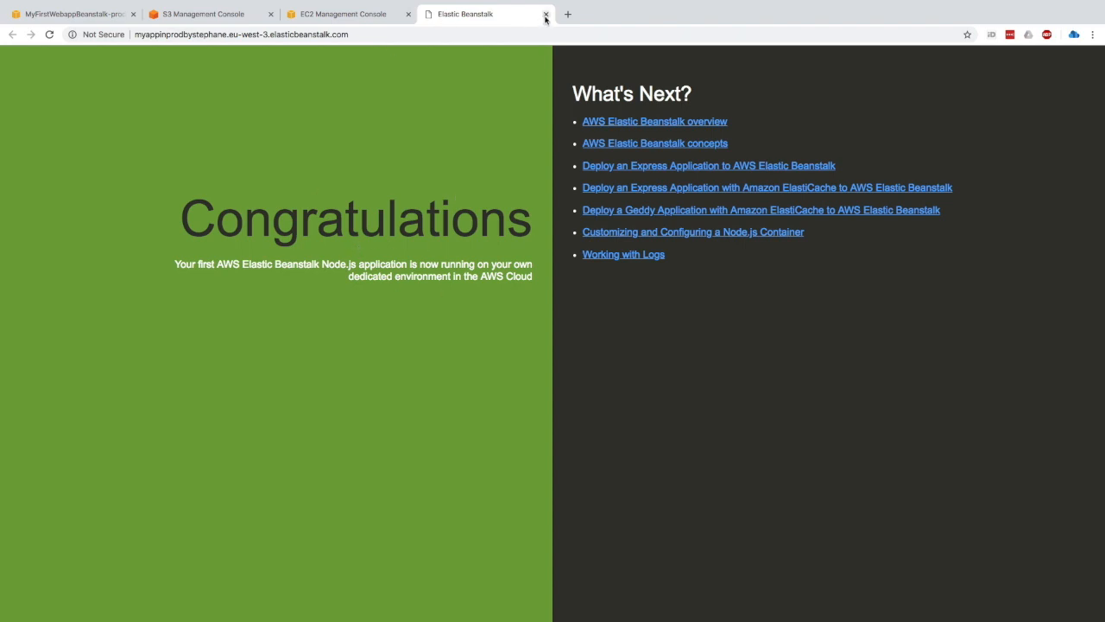
mouse_move(512, 83)
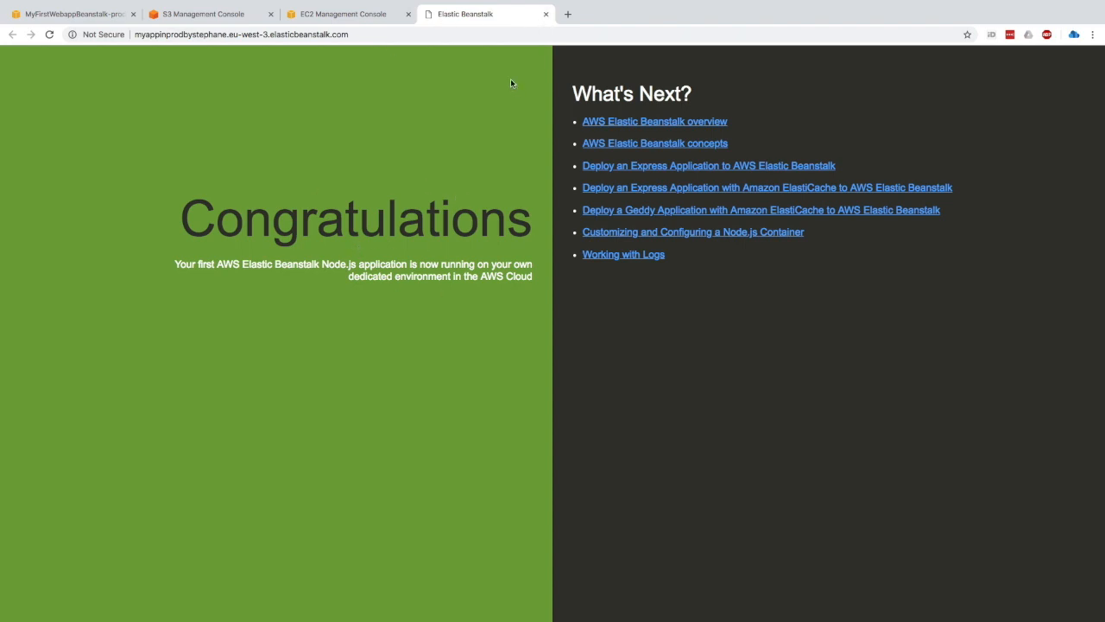
click(242, 34)
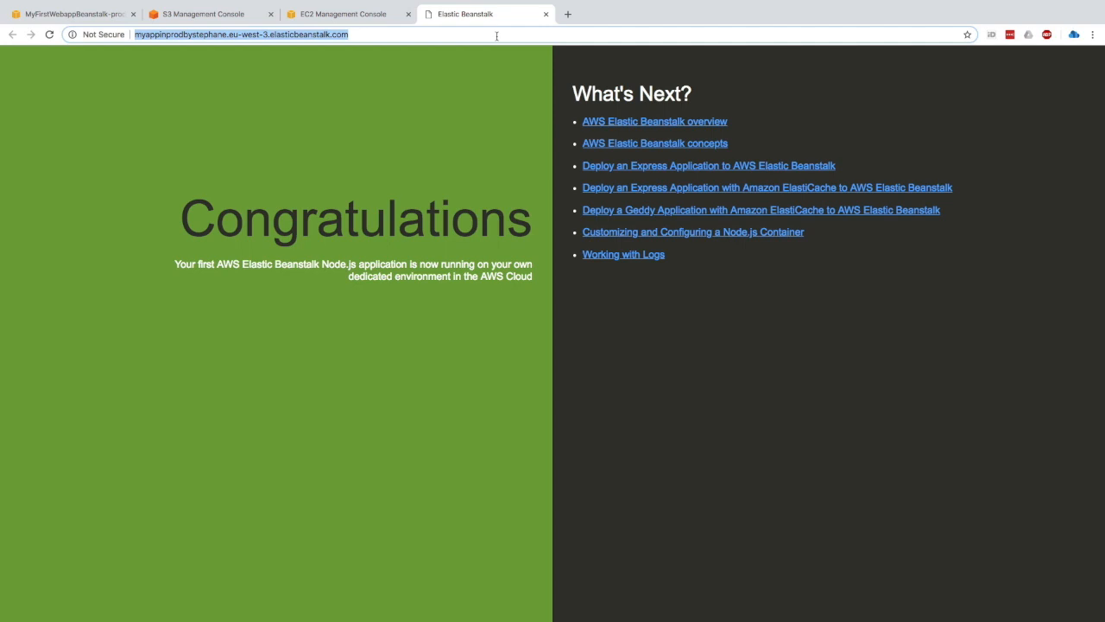
Search 'elastic beanstalk' and download nodejs-v1.zip from Tutorials and Samples
text(ee)
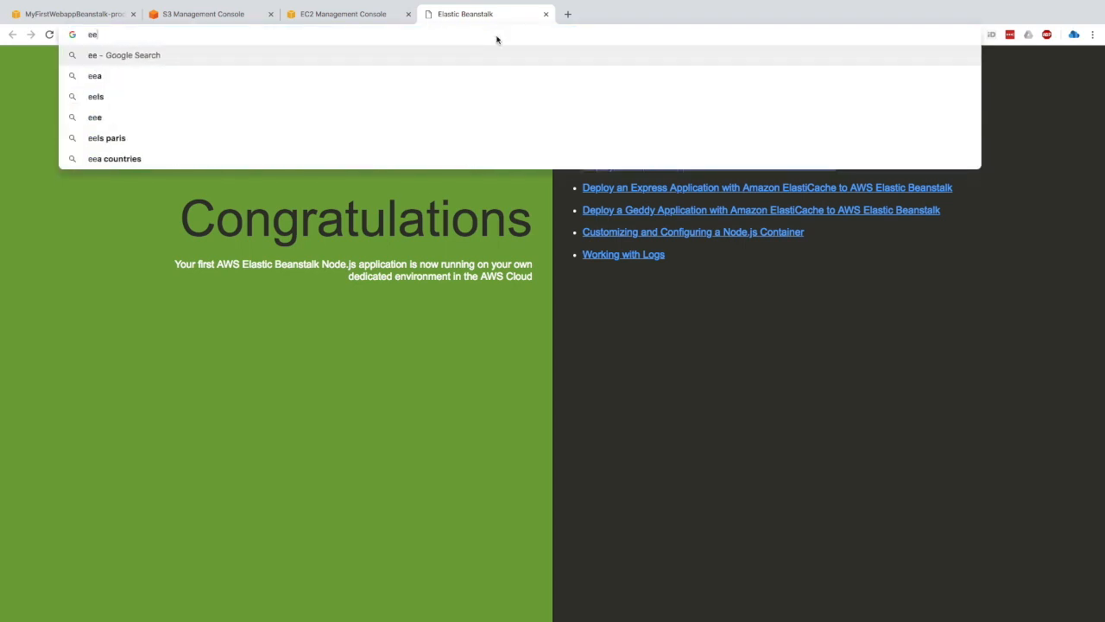
text(elastic beanstalk)
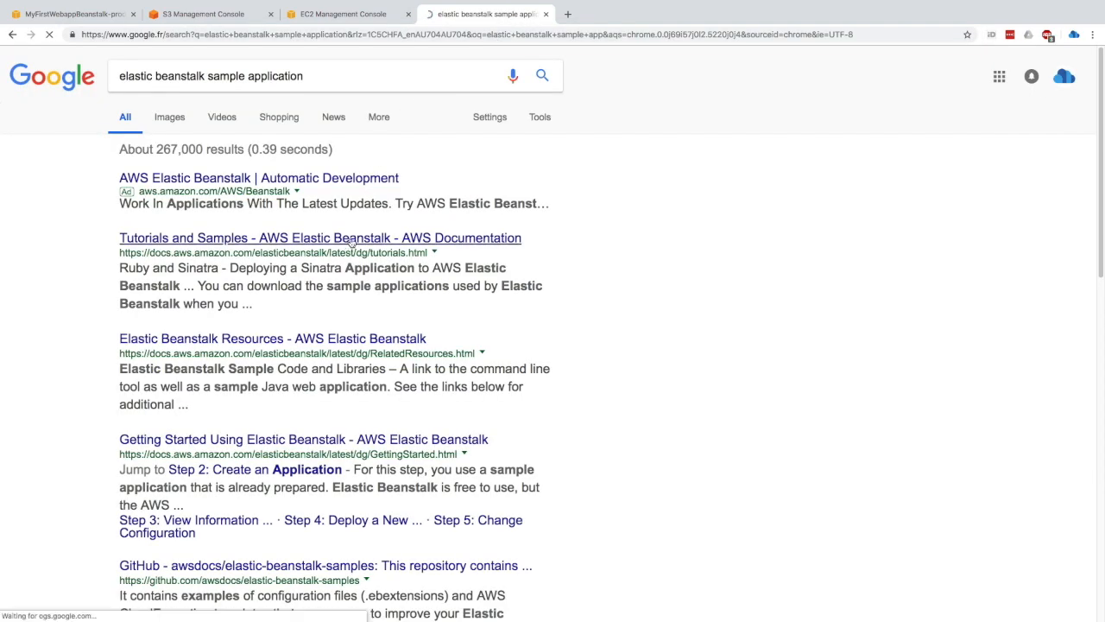
click(320, 238)
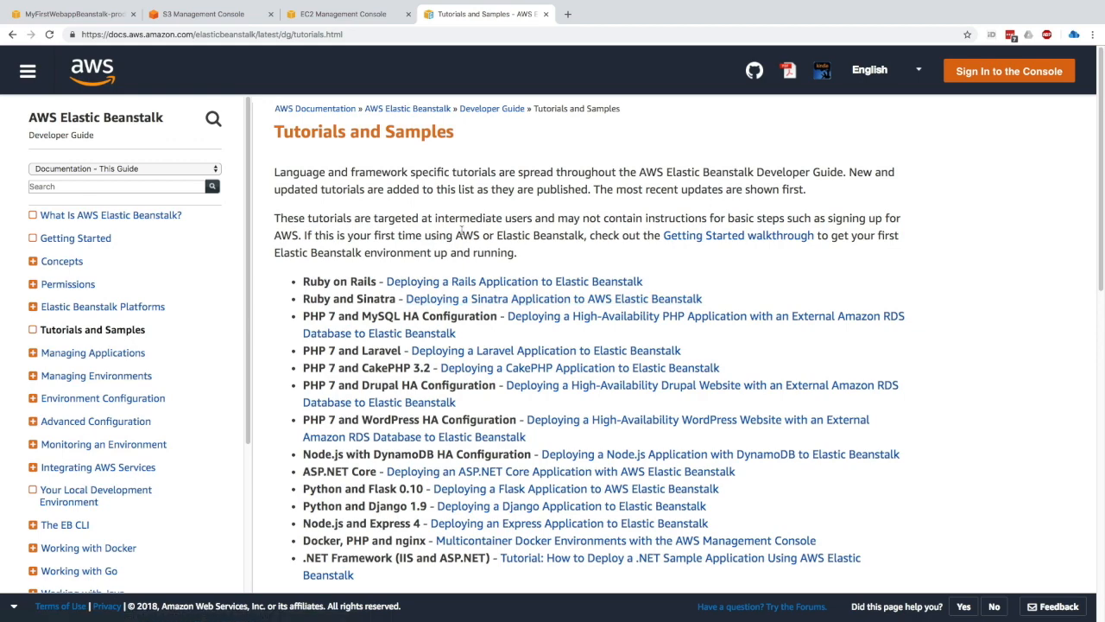
scroll(down, 3)
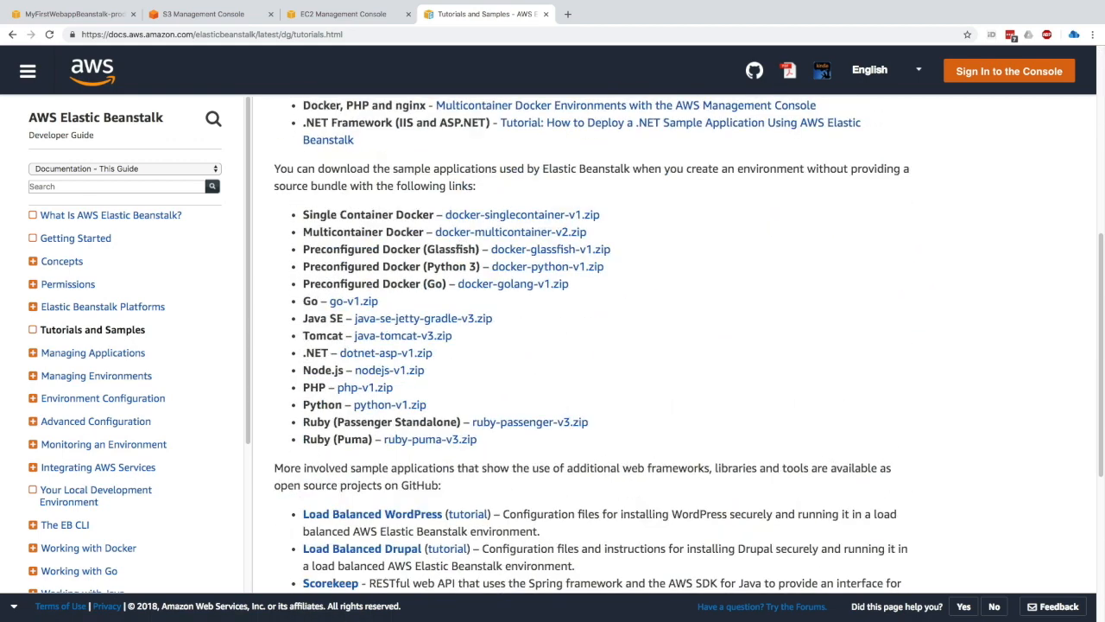
mouse_move(375, 376)
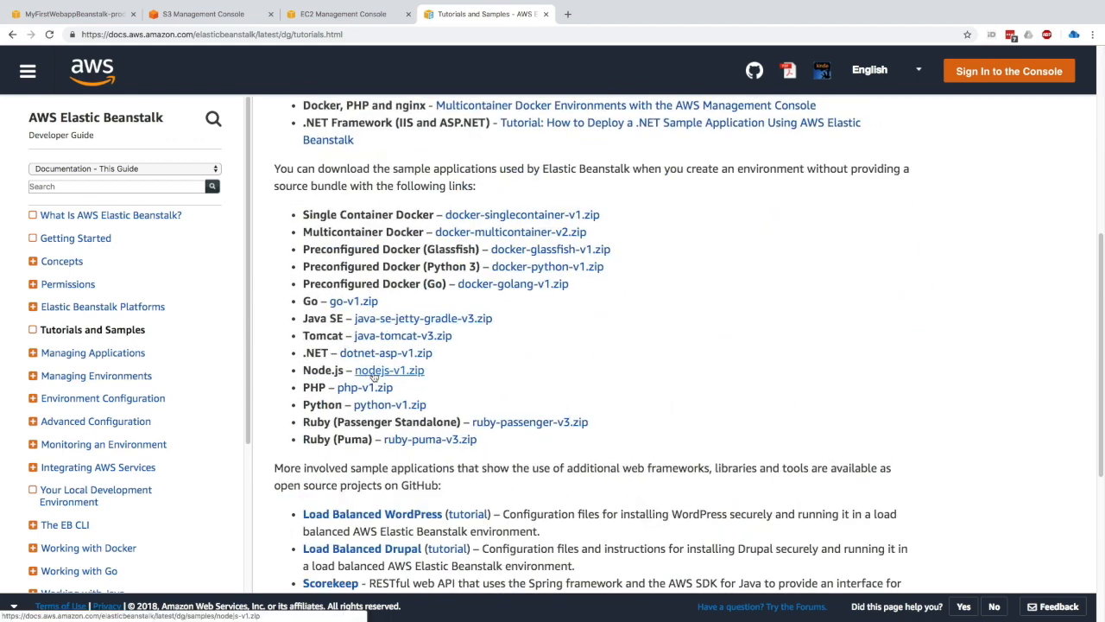
mouse_move(406, 375)
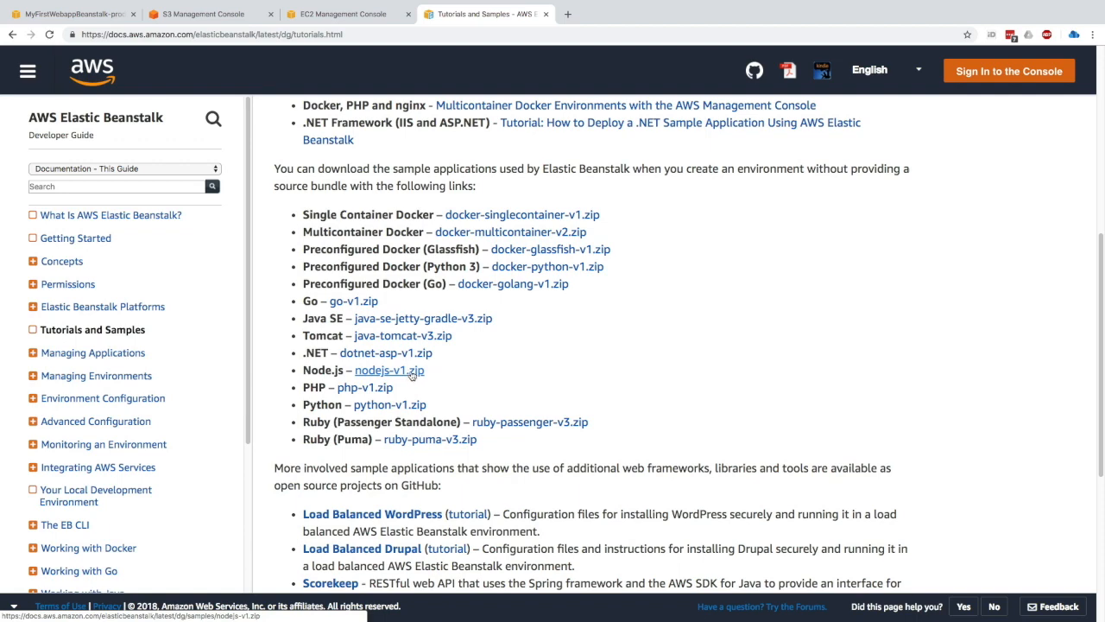
click(388, 369)
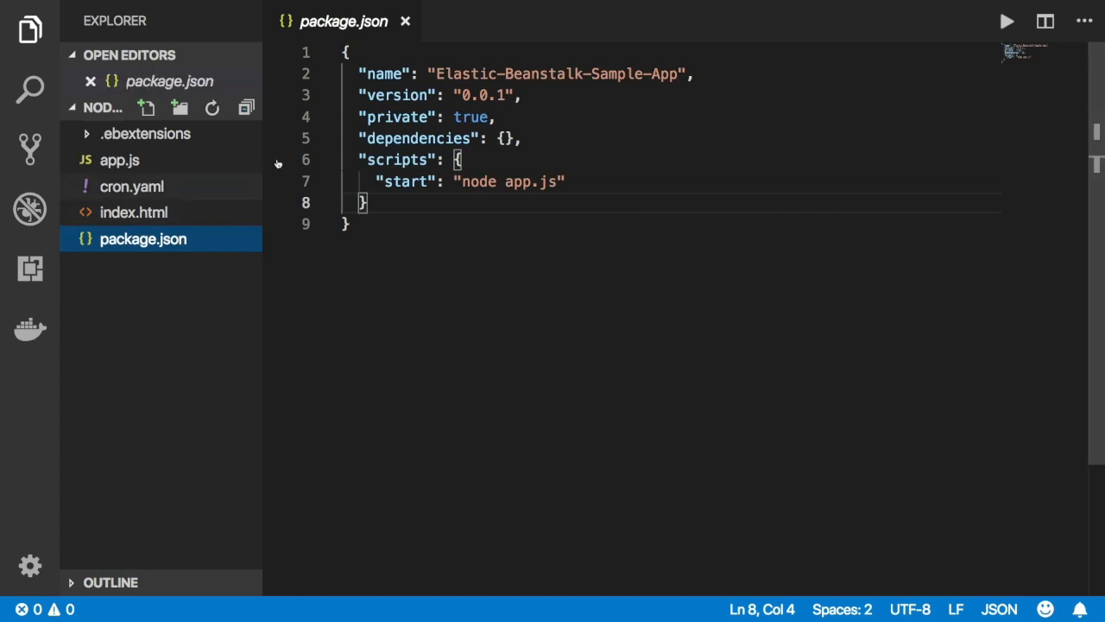
Browse package.json, cron.yaml, app.js and .ebextensions, then reopen index.html
drag(456, 182, 529, 181)
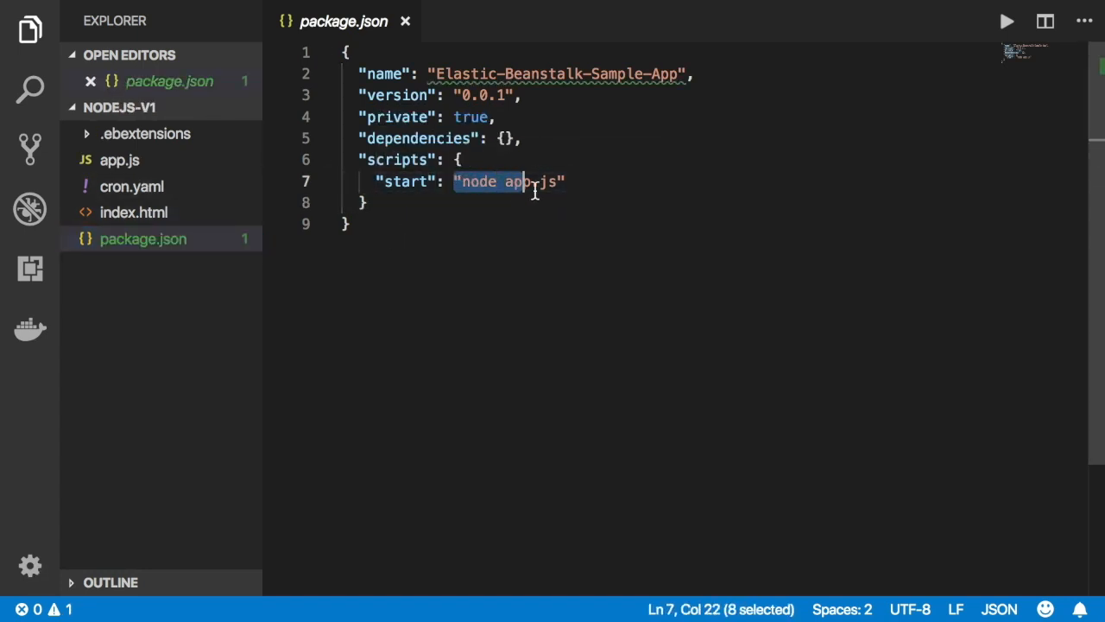
click(134, 211)
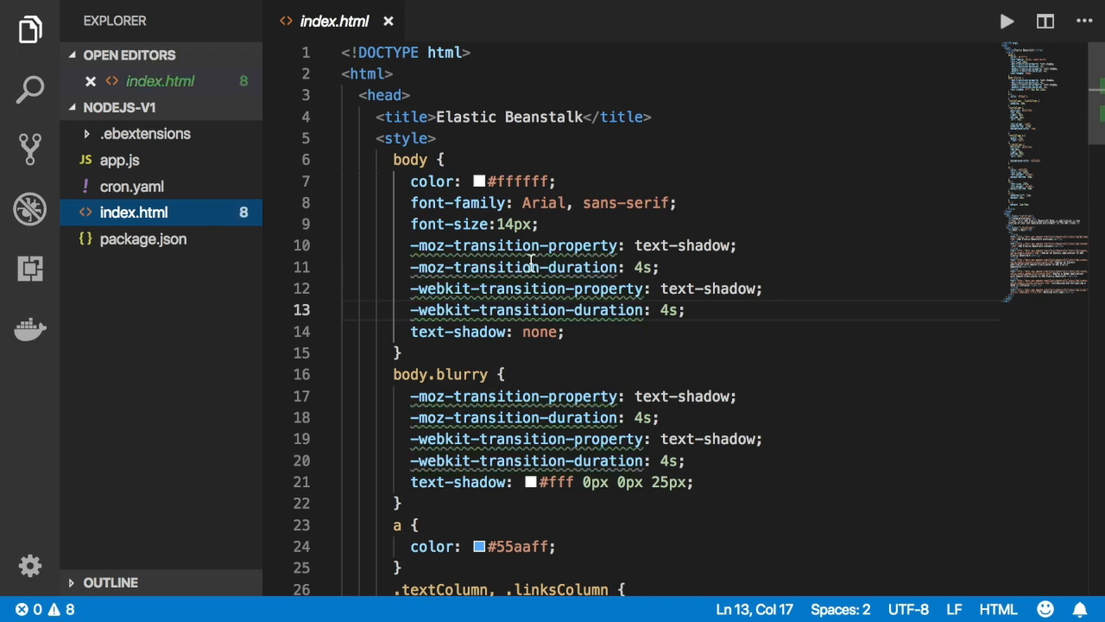
mouse_move(490, 245)
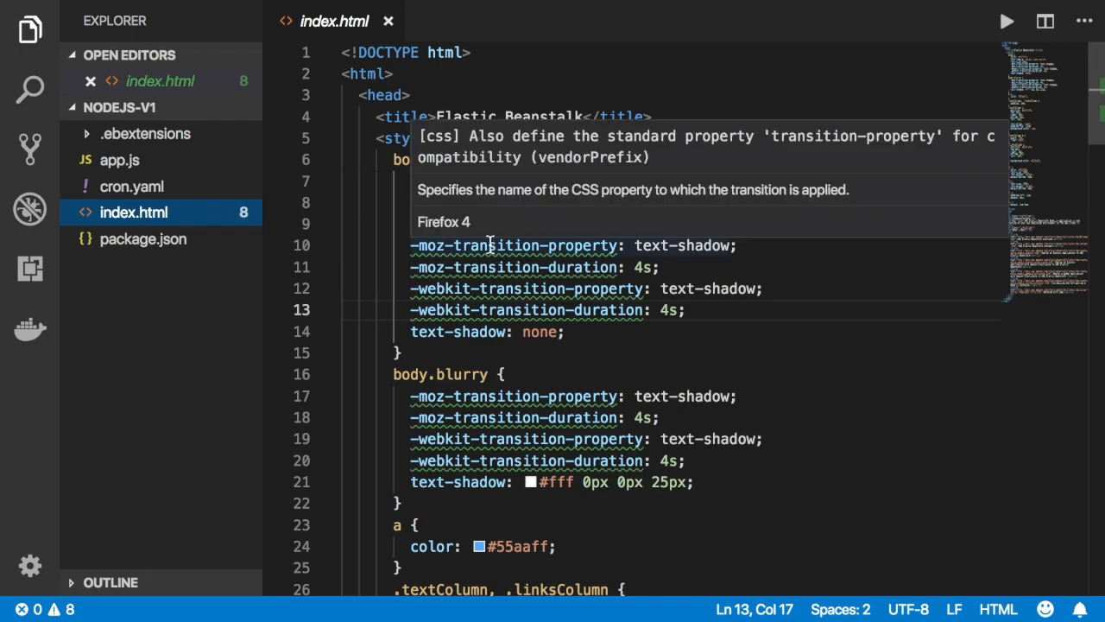
click(131, 186)
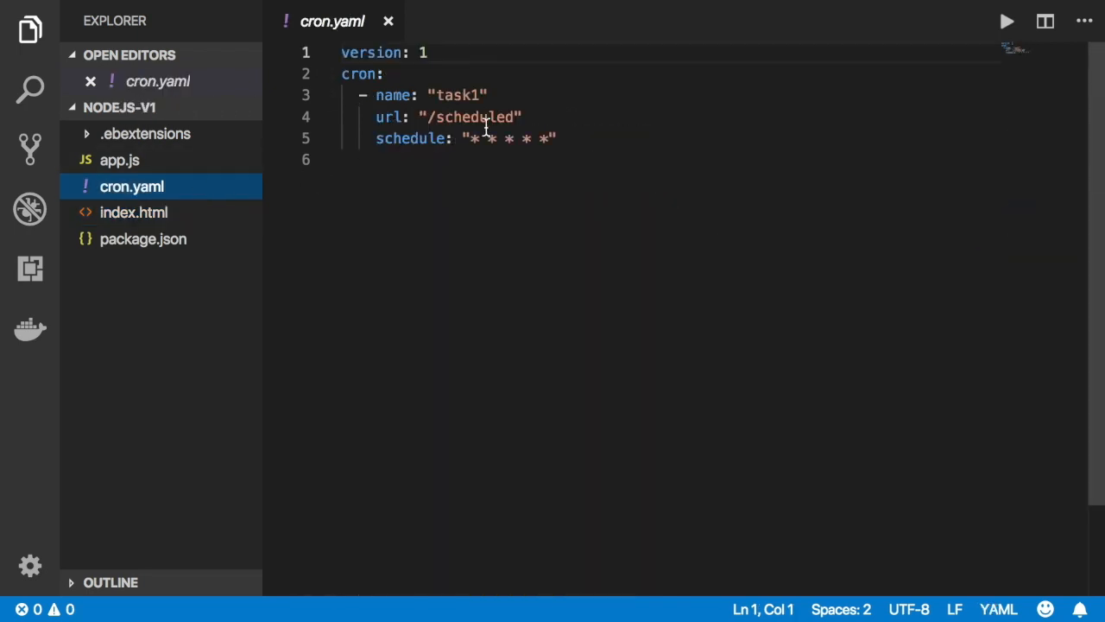
click(120, 159)
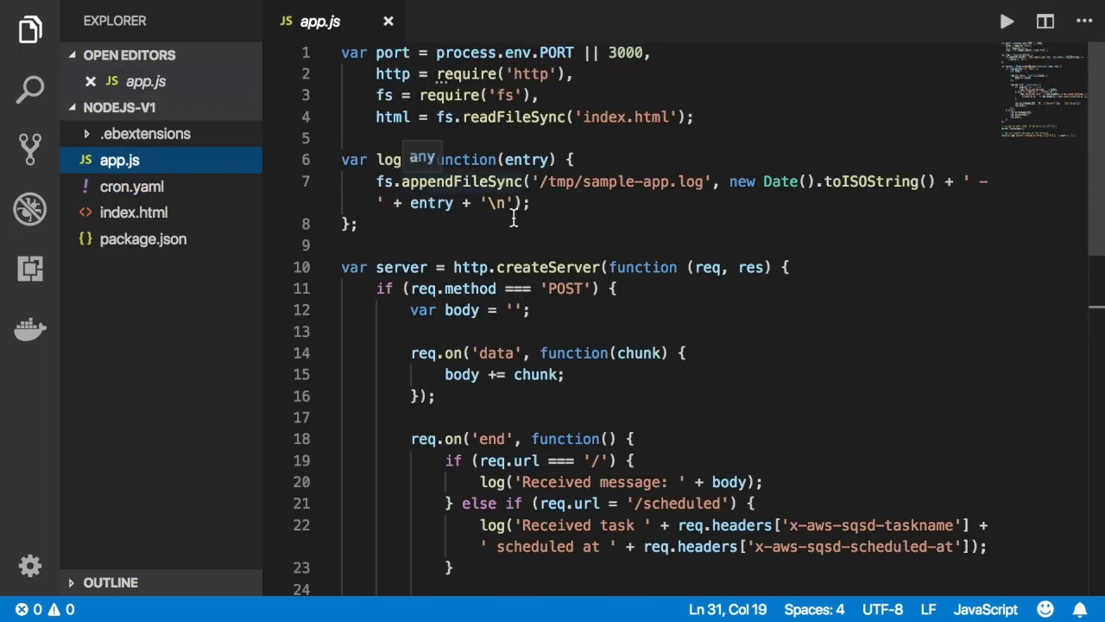
scroll(down, 3)
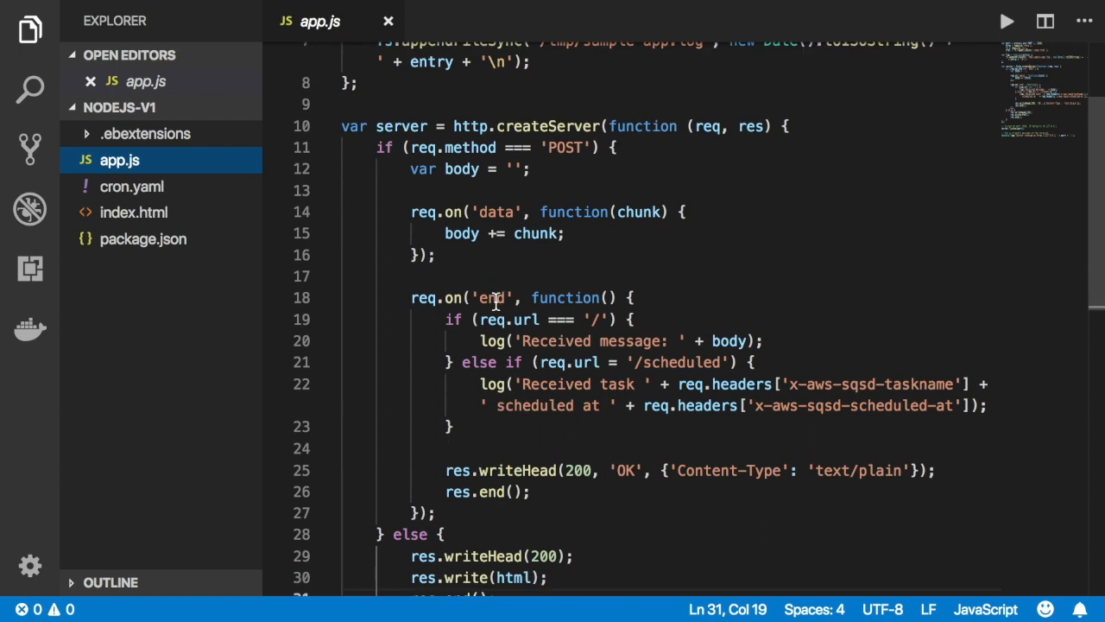
click(145, 133)
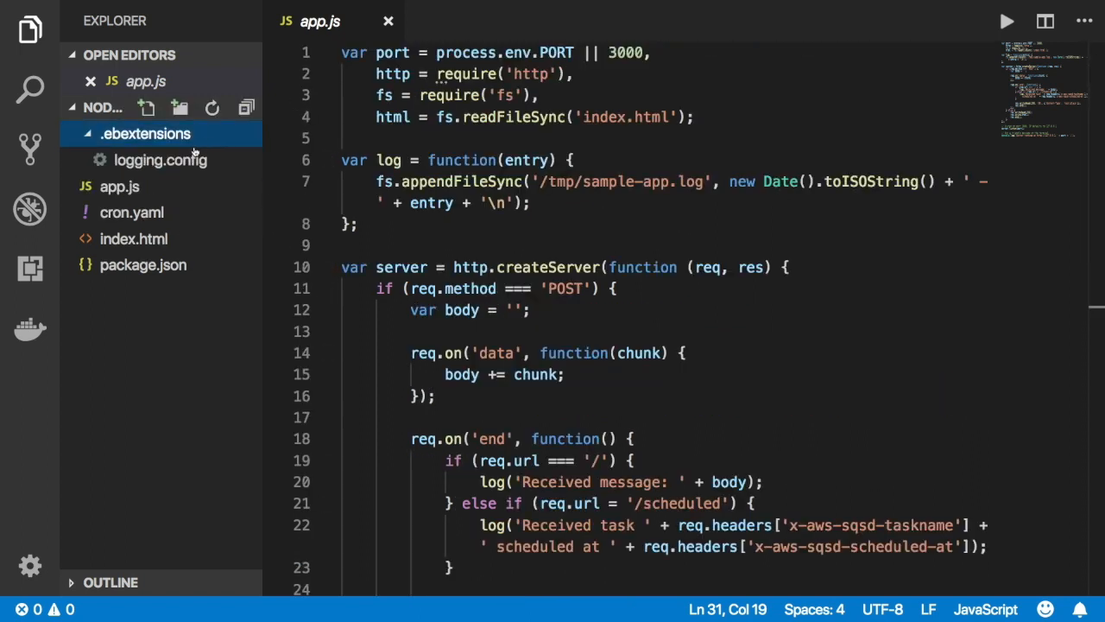
mouse_move(164, 134)
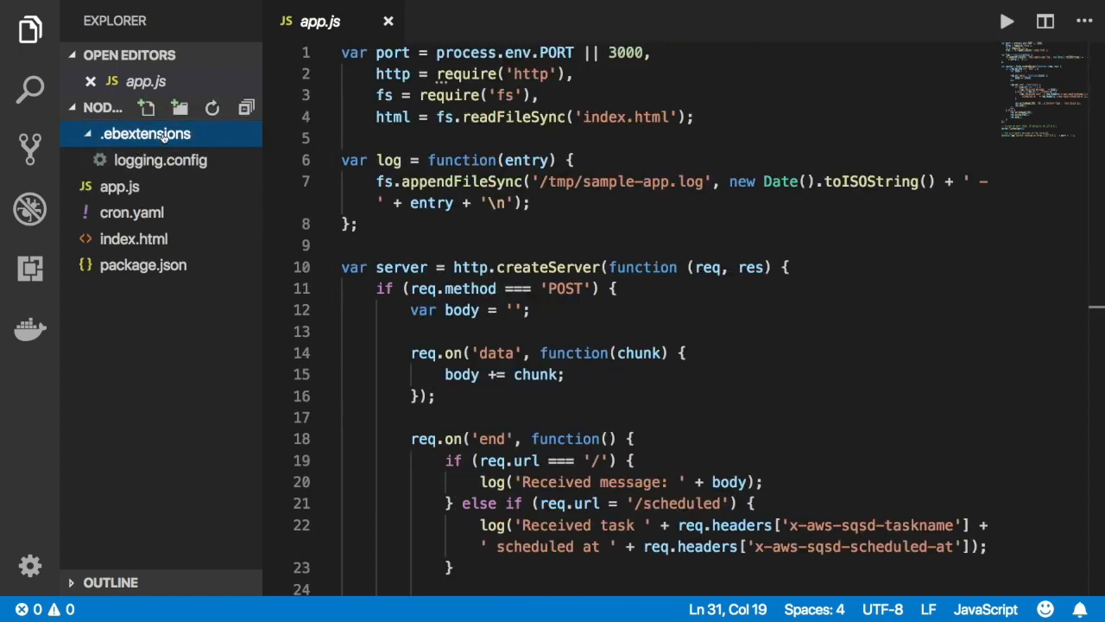
click(145, 133)
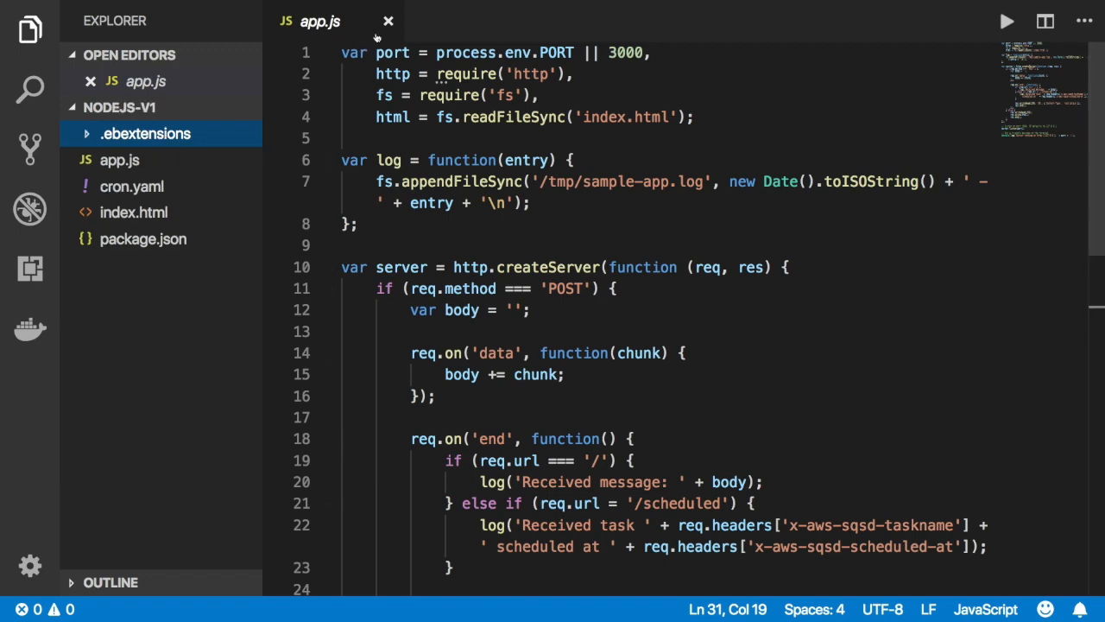
click(385, 21)
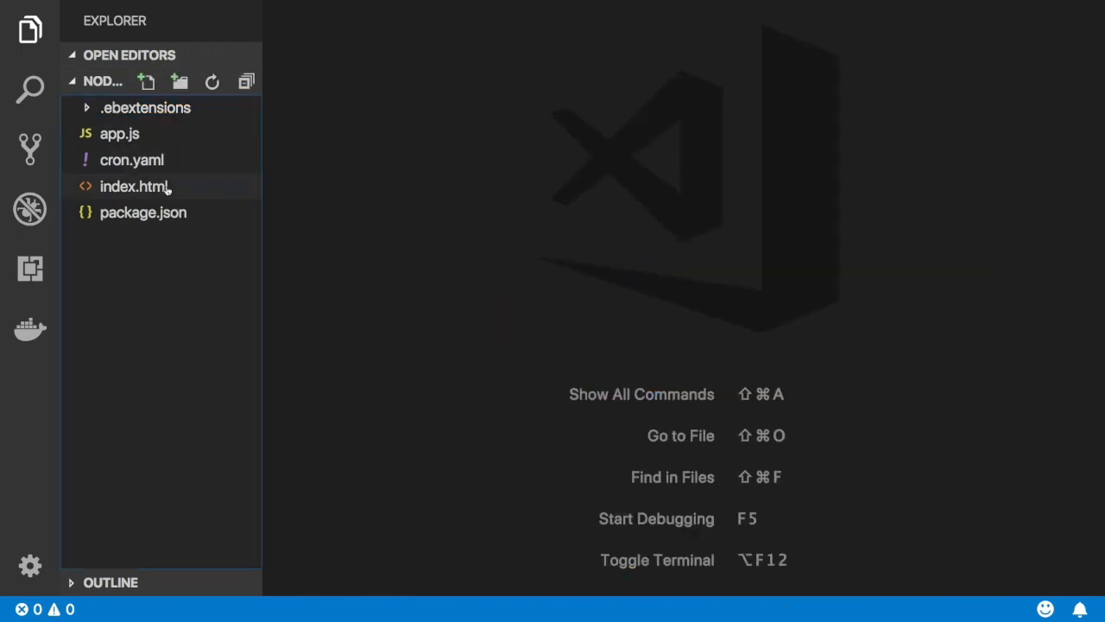
double_click(132, 185)
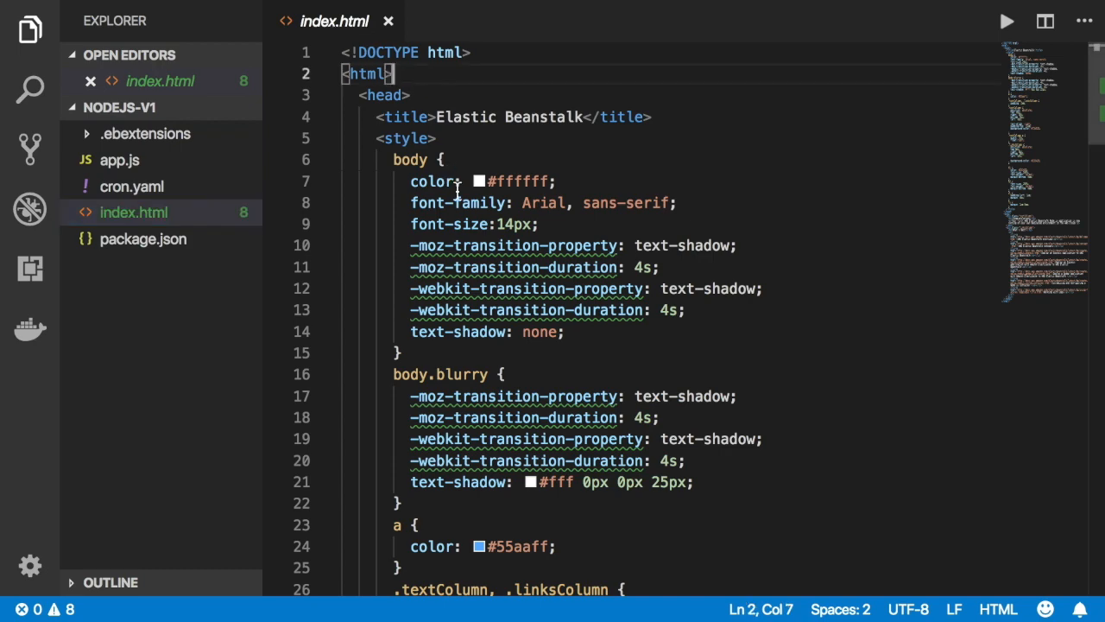
Replace #73A53E with blue in index.html's .textColumn background-color rule
scroll(down, 3)
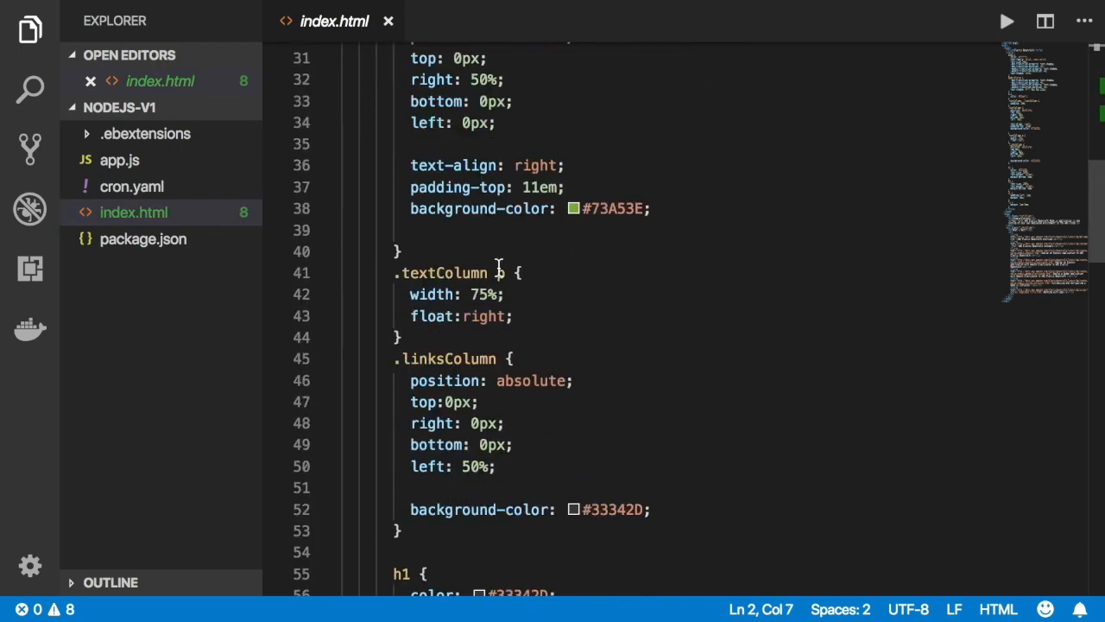
scroll(up, 3)
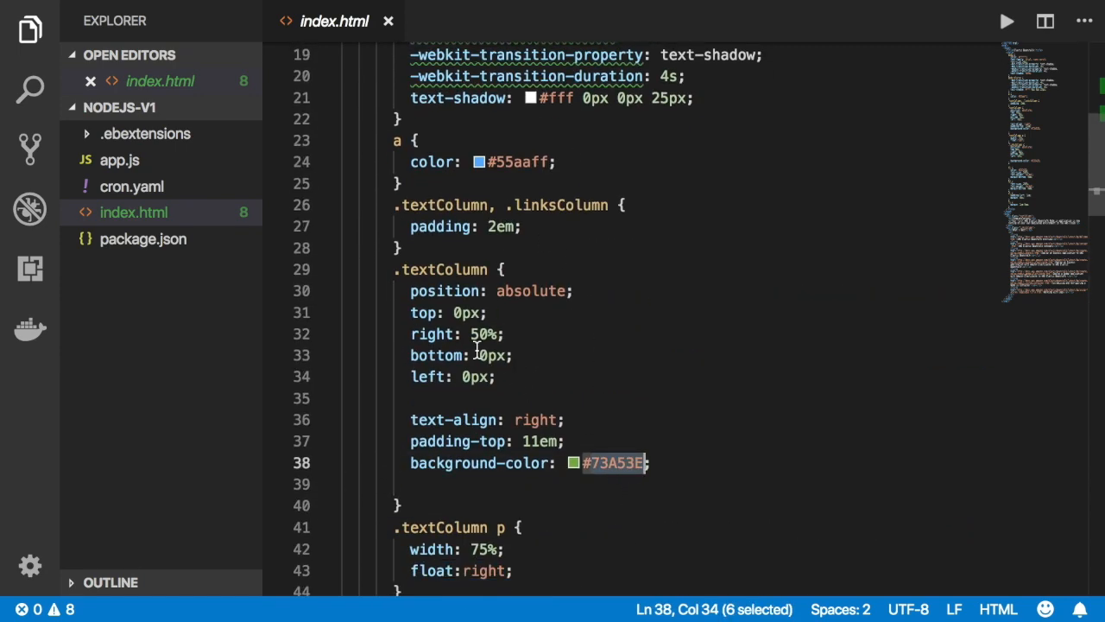
click(609, 463)
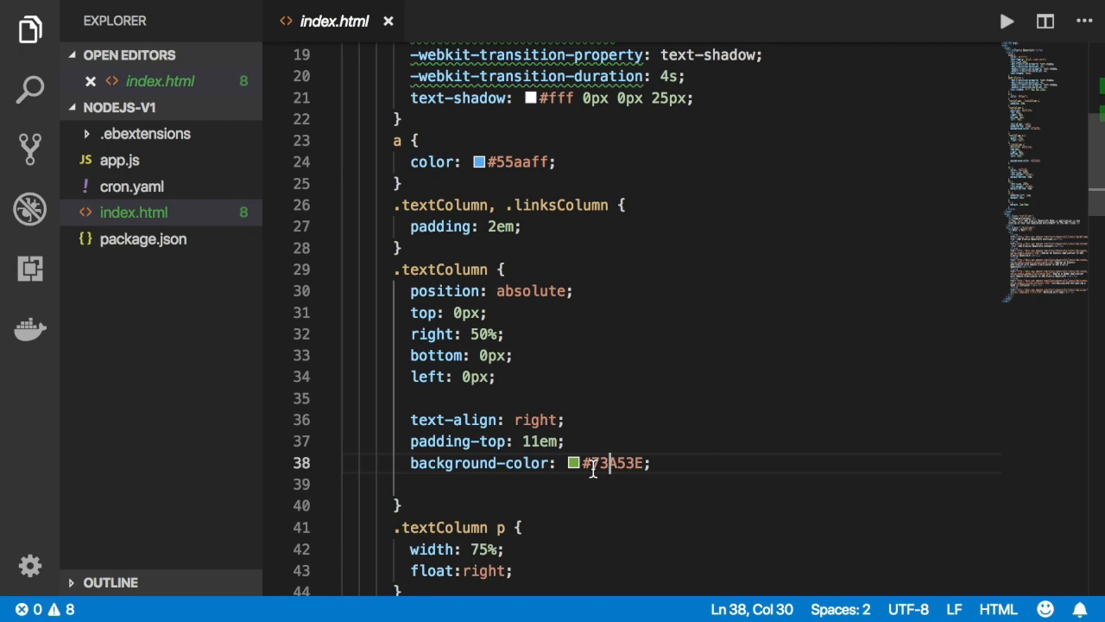
double_click(609, 463)
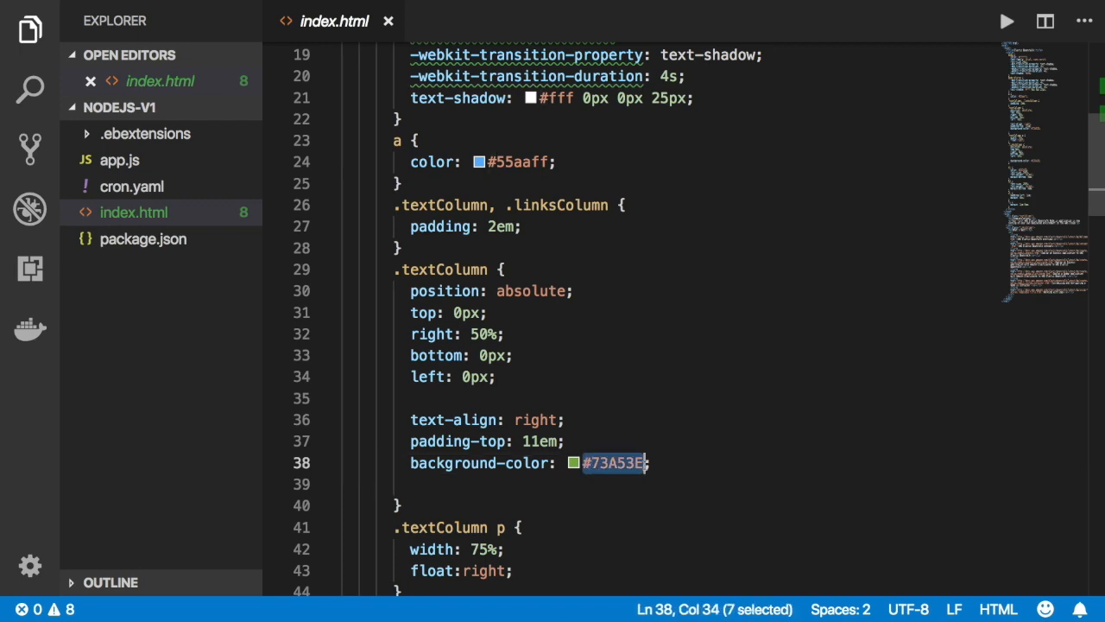
text(blue)
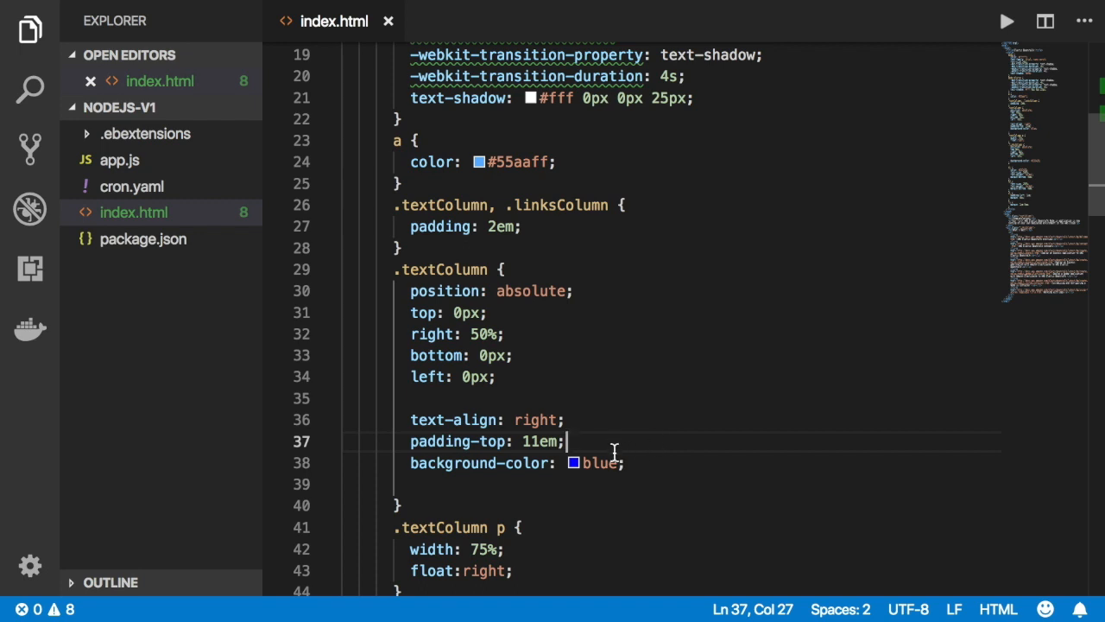
mouse_move(604, 457)
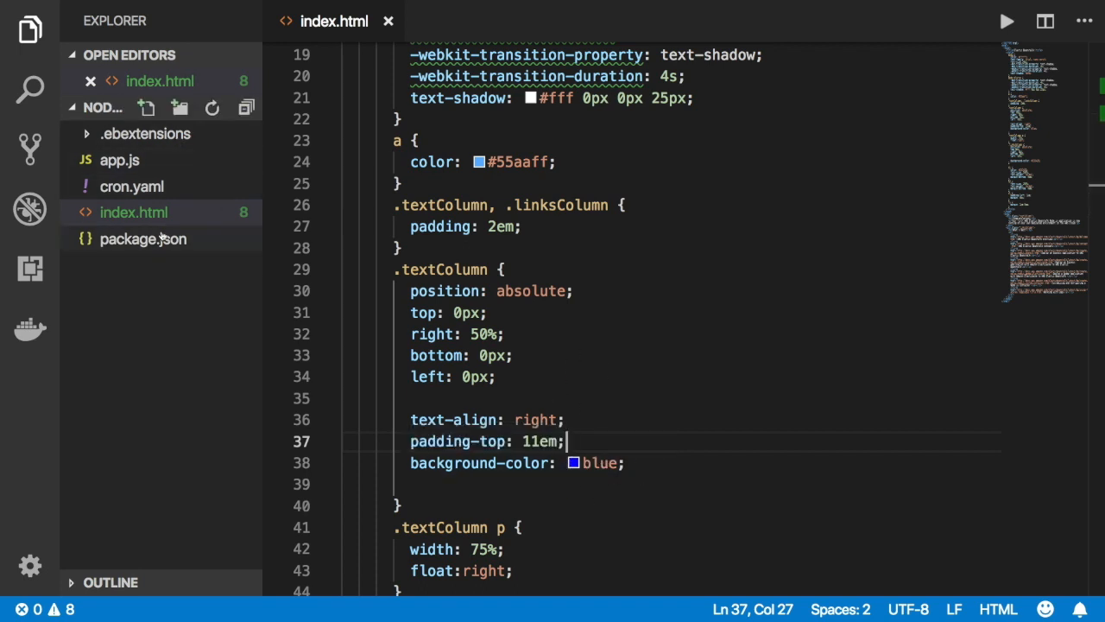
mouse_move(185, 239)
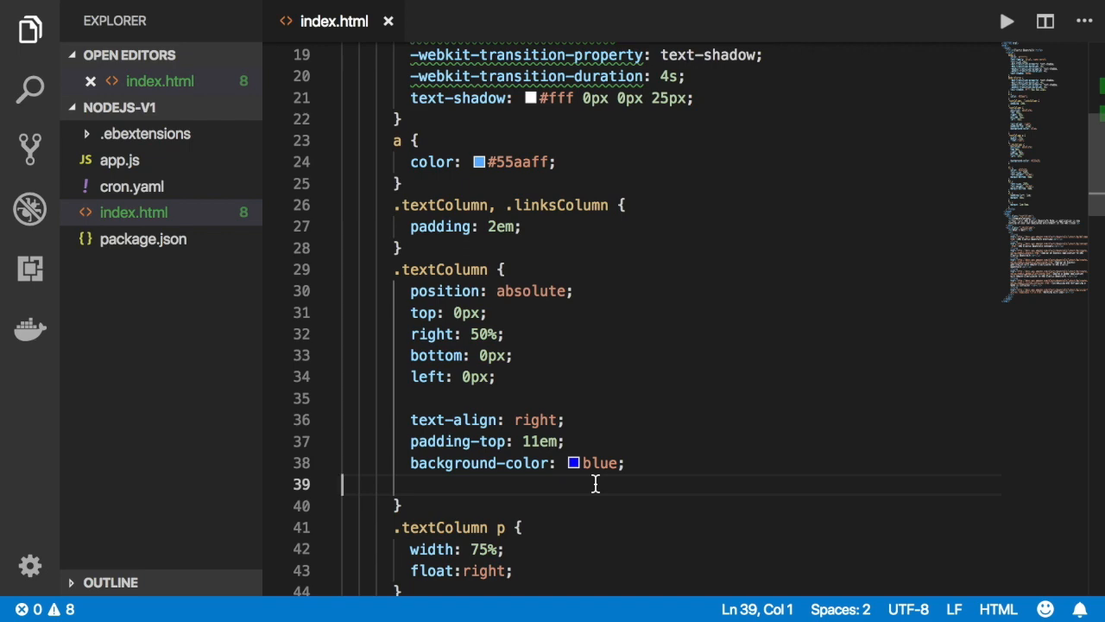
mouse_move(593, 525)
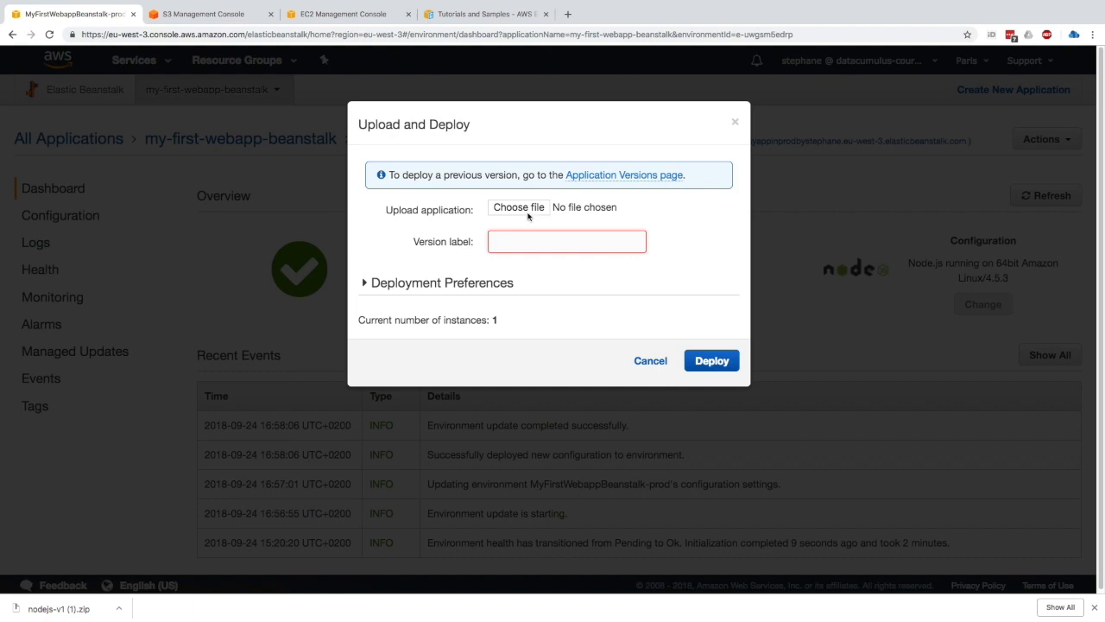
Upload nodejs-v2-blue.zip and deploy it to prod with the Immutable policy
click(518, 206)
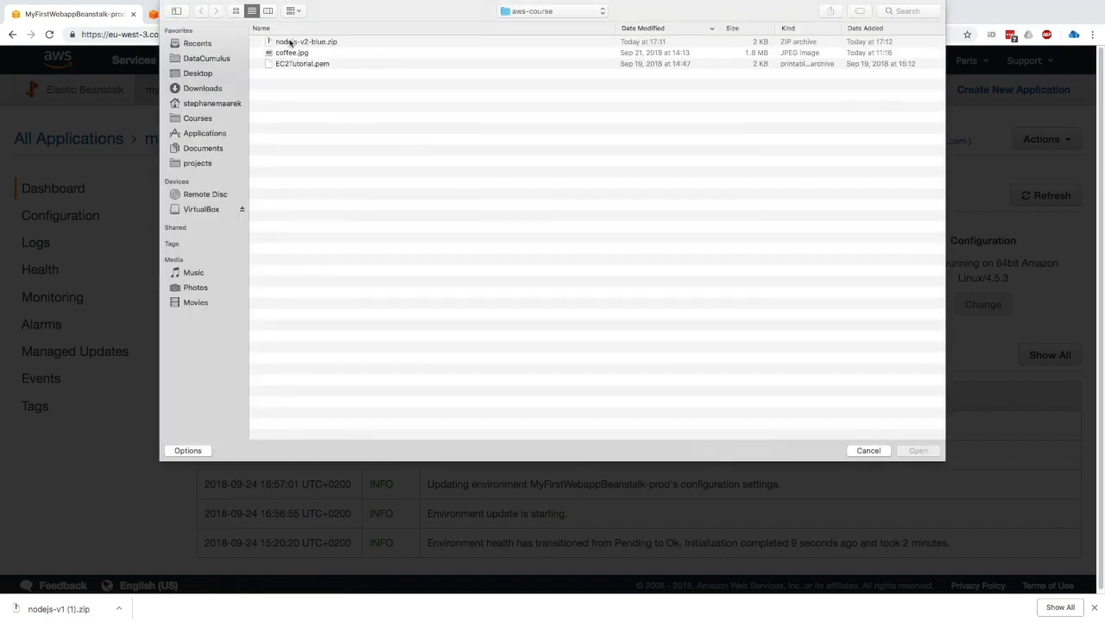
click(304, 42)
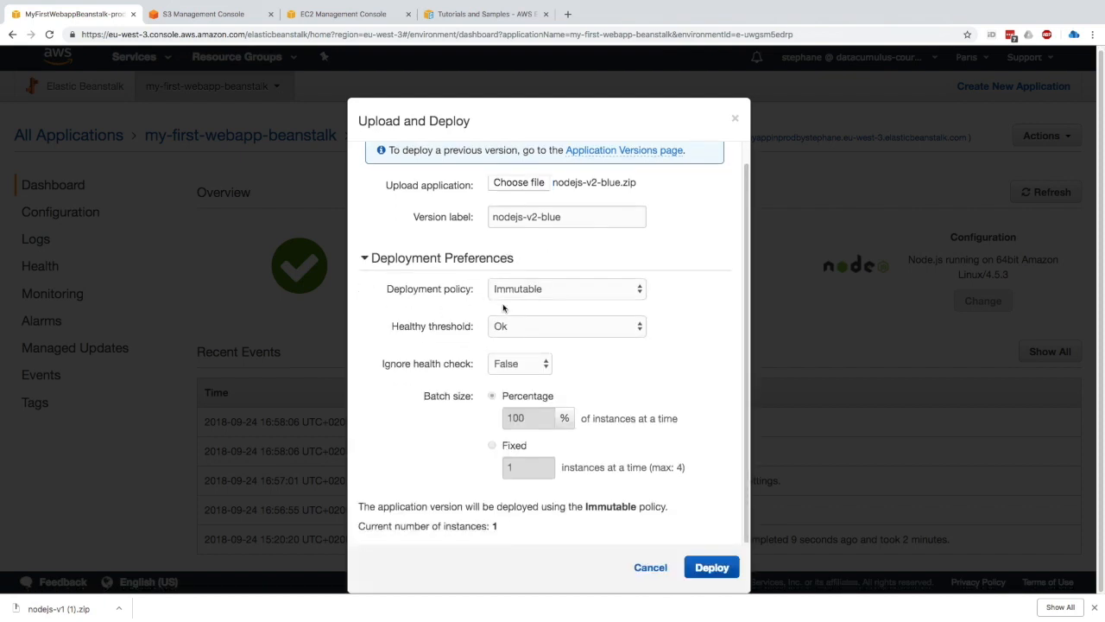
click(566, 289)
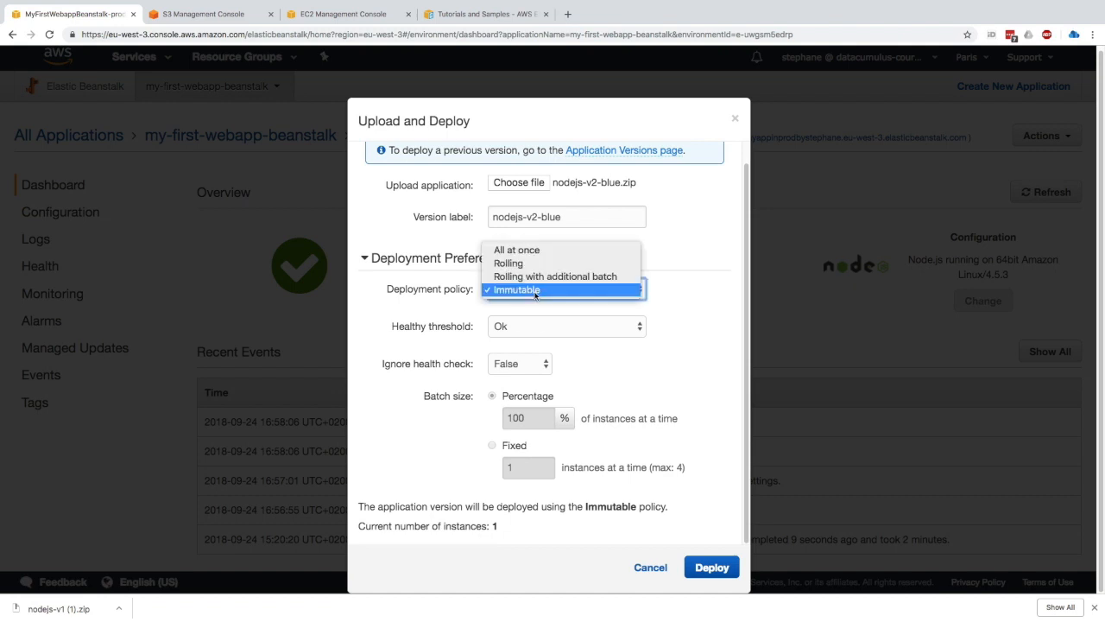
click(535, 290)
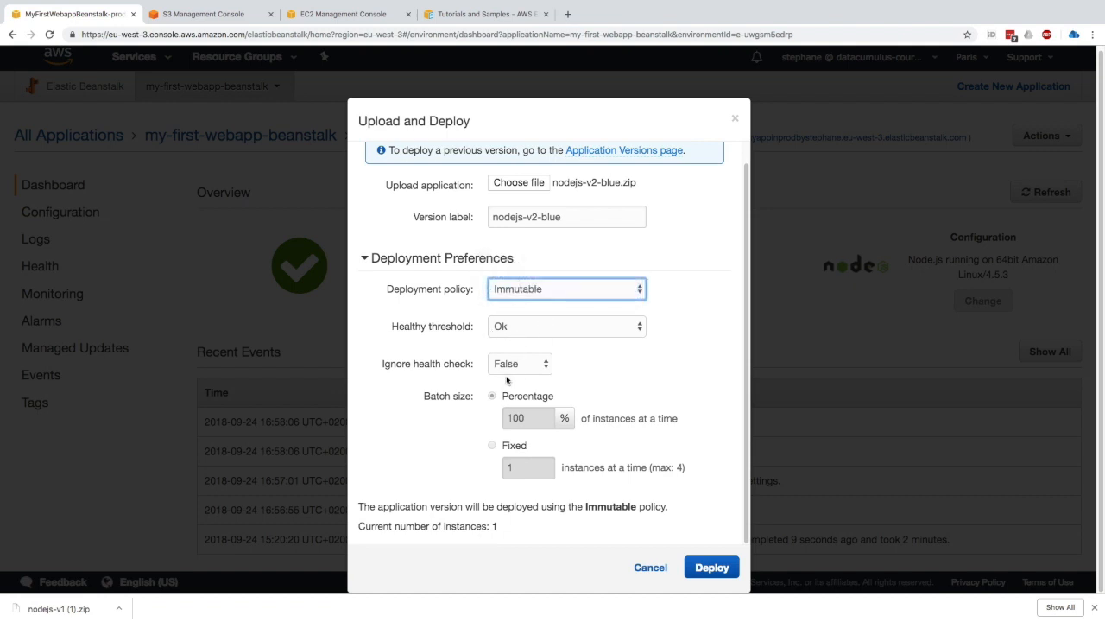
mouse_move(530, 419)
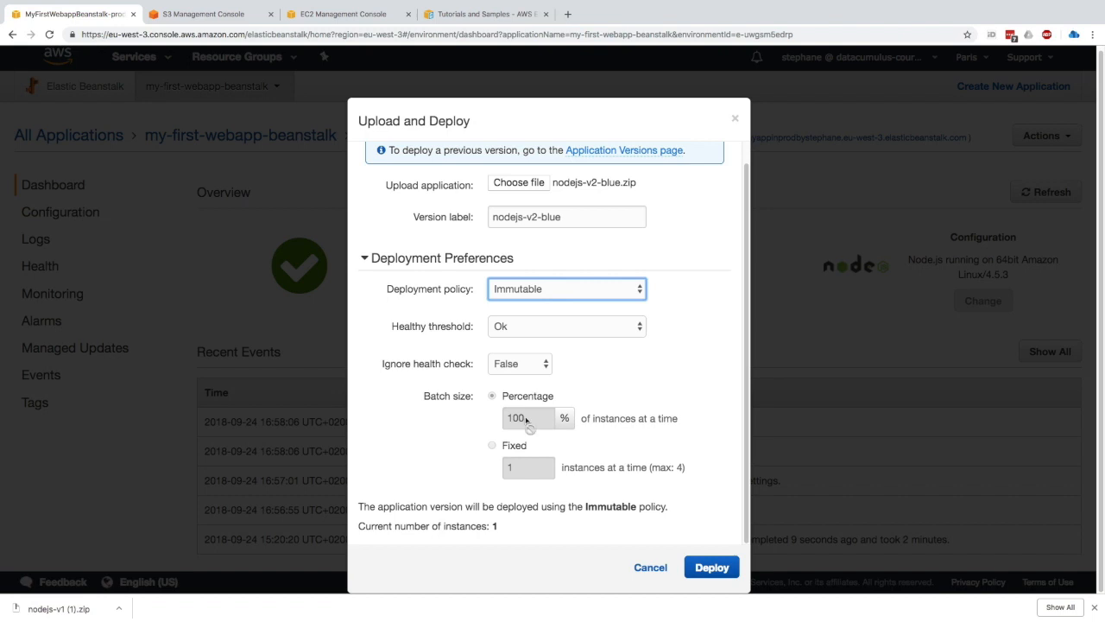
mouse_move(496, 407)
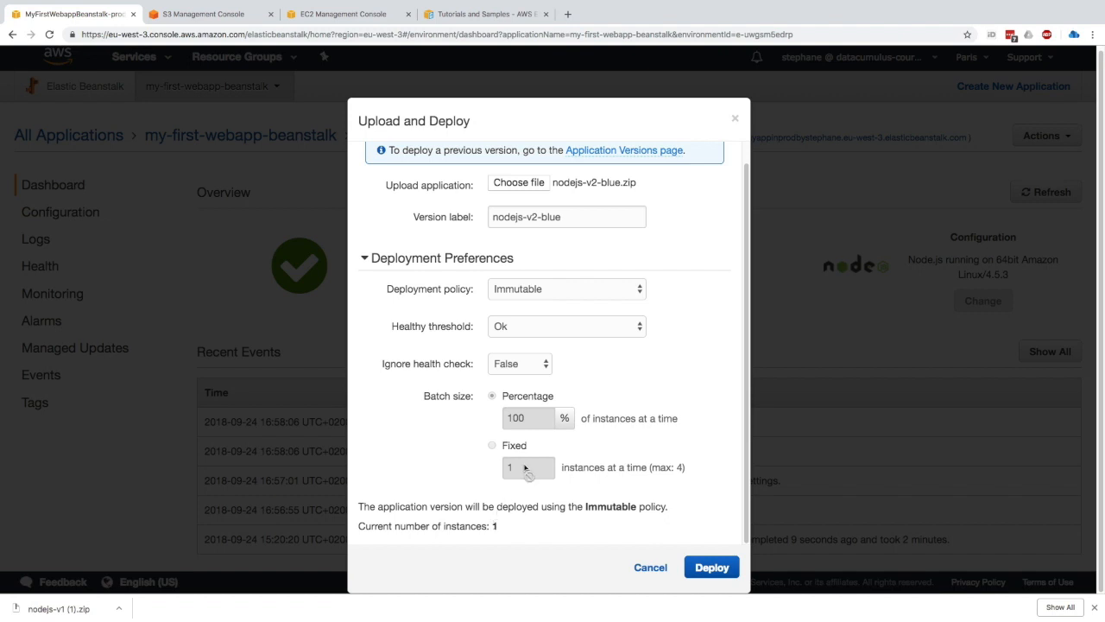
click(711, 567)
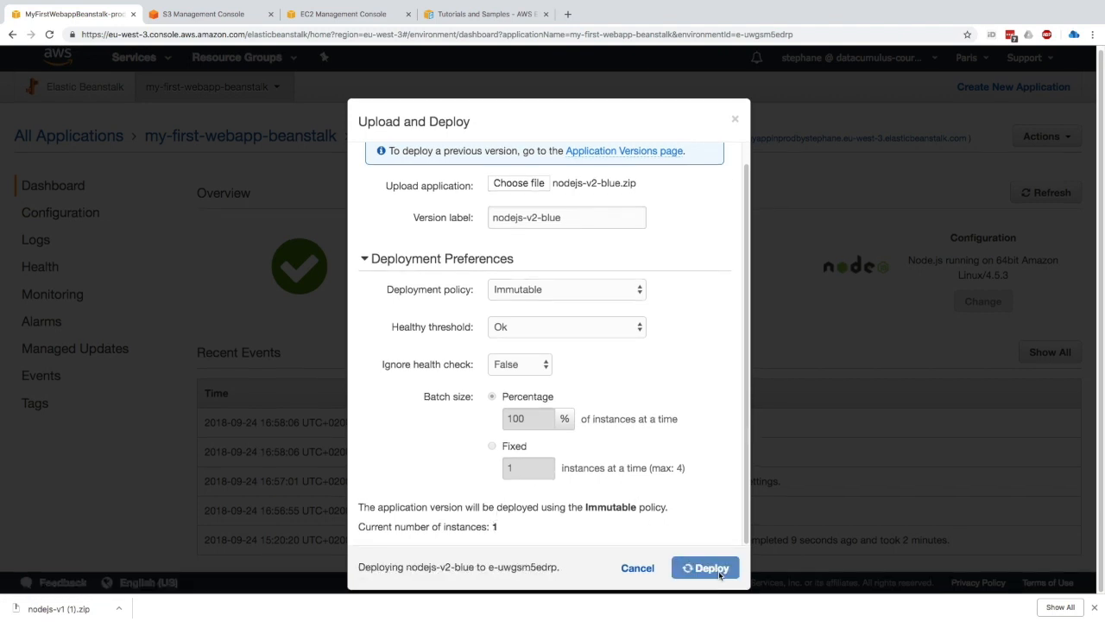
Watch Recent Events for the temporary auto scaling group and new instance being added
click(711, 567)
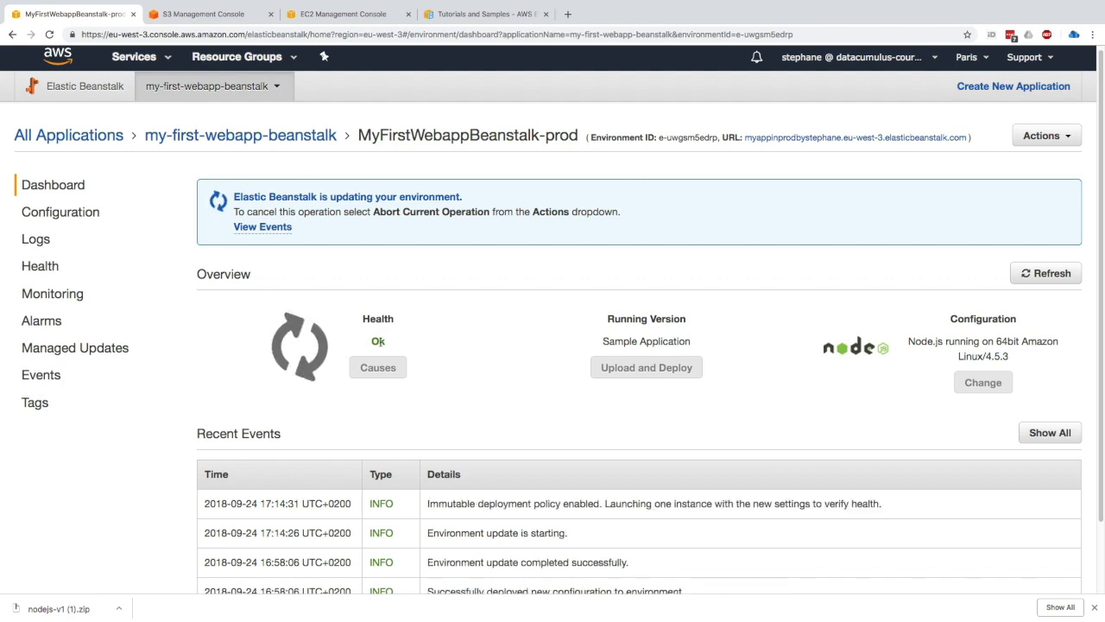
scroll(down, 3)
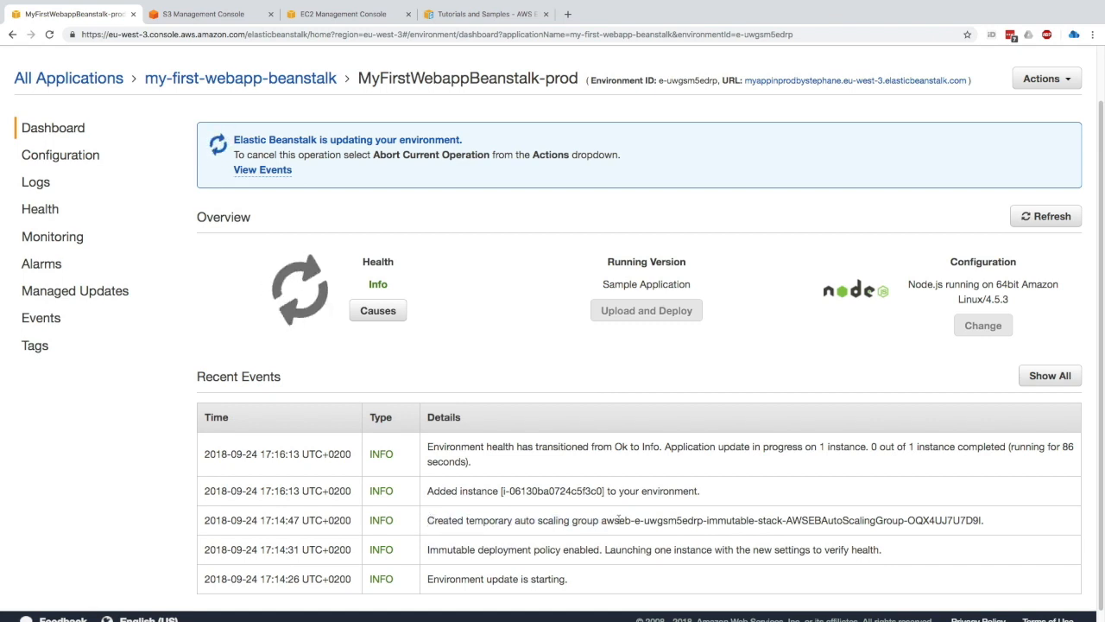
double_click(561, 446)
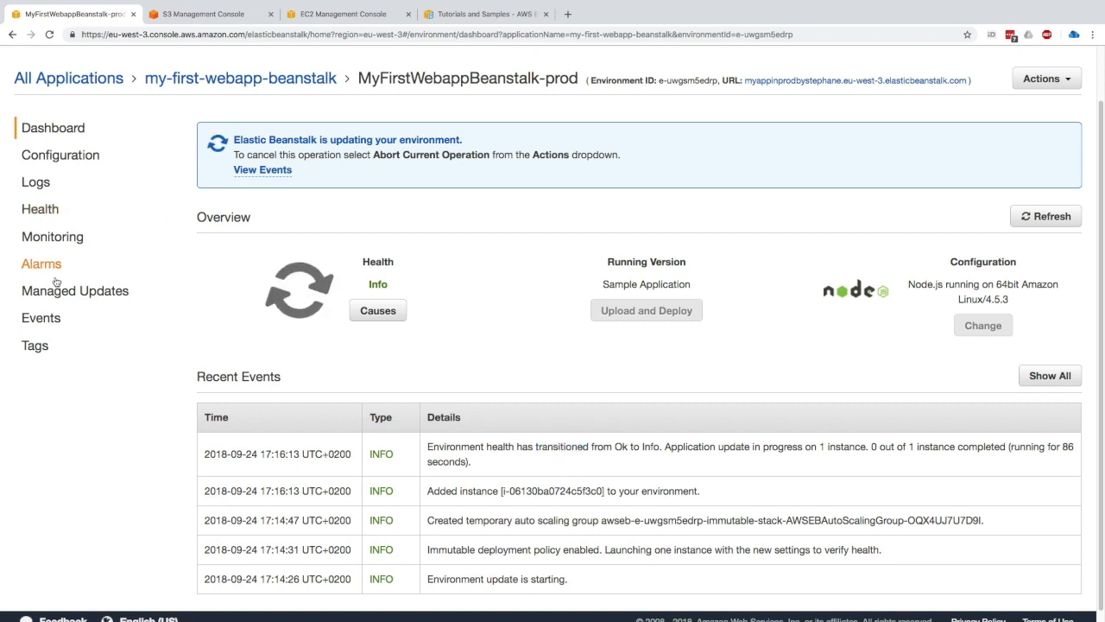
mouse_move(53, 235)
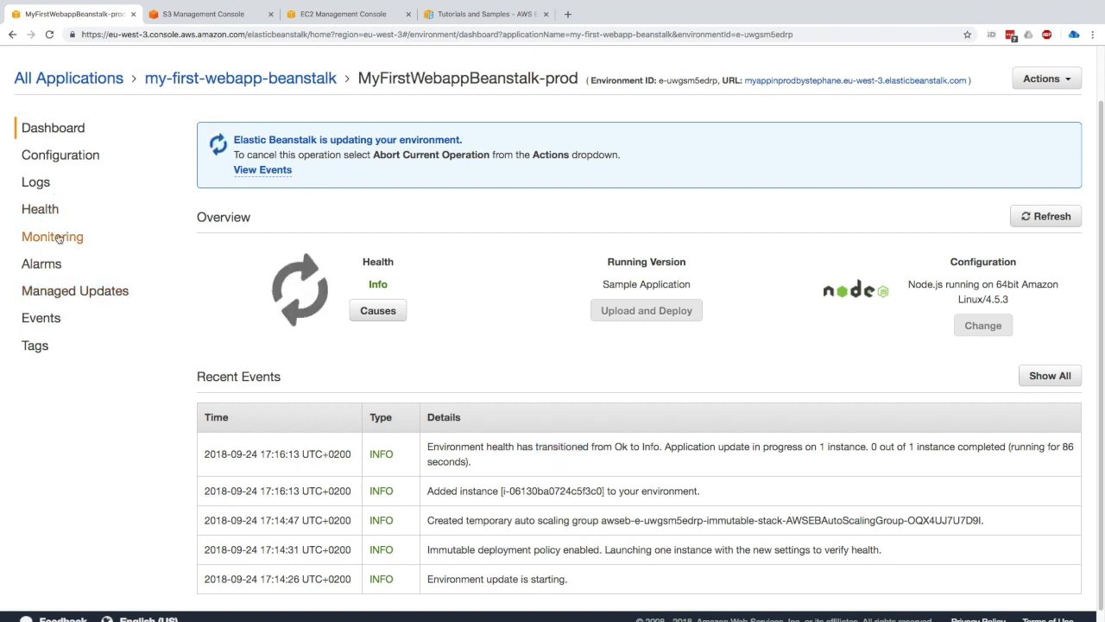
click(40, 208)
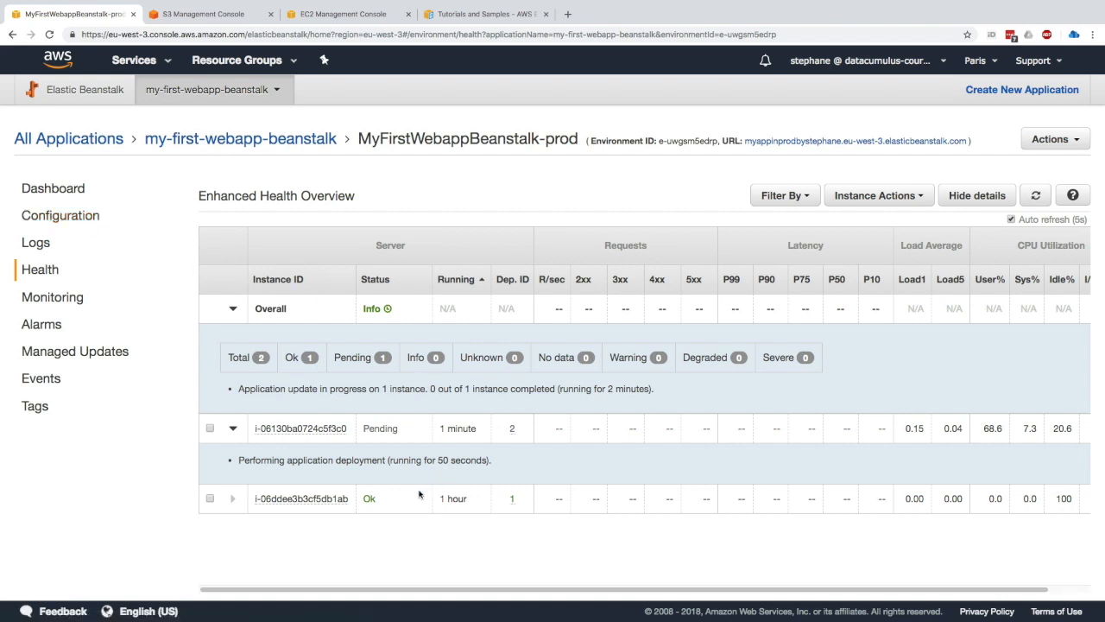
mouse_move(461, 510)
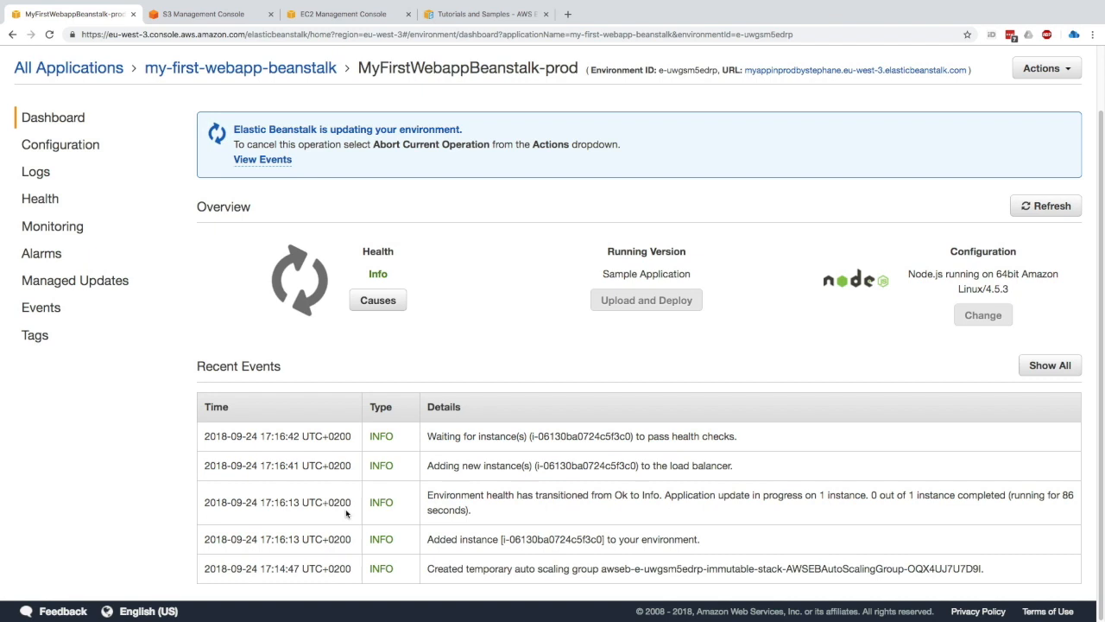
mouse_move(464, 474)
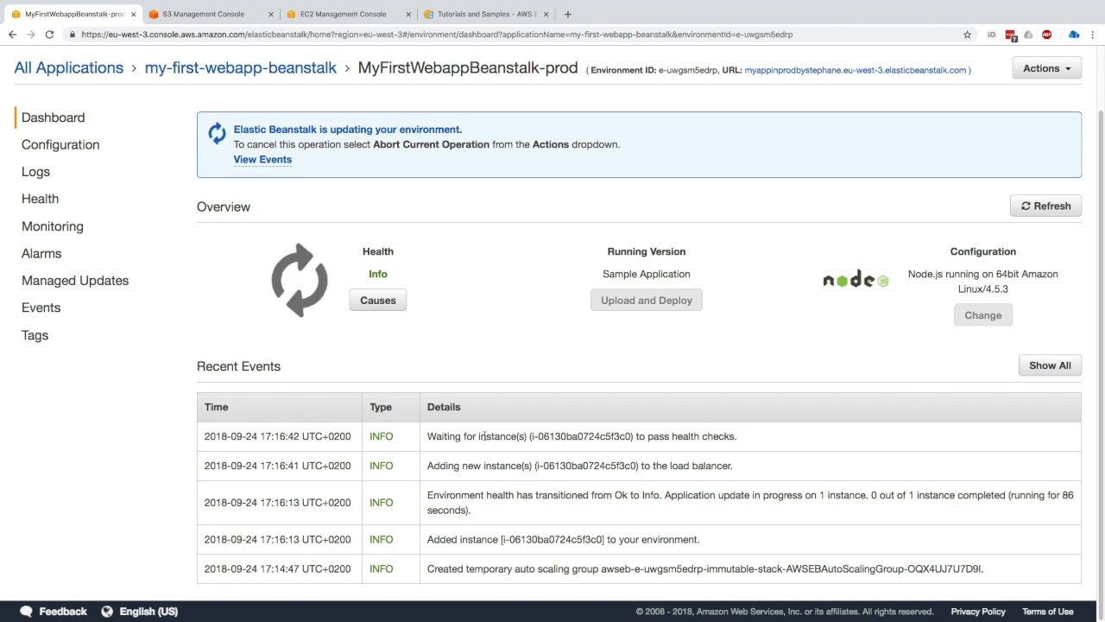
After the new instance attaches to the permanent group, bring up the prod URL's context menu
triple_click(581, 436)
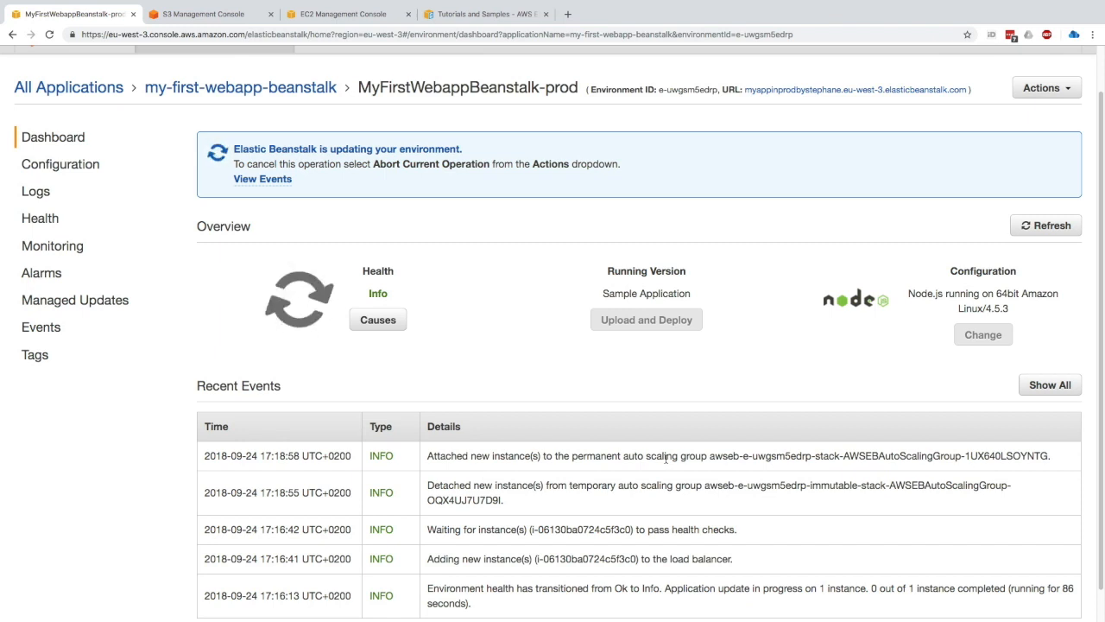
mouse_move(663, 405)
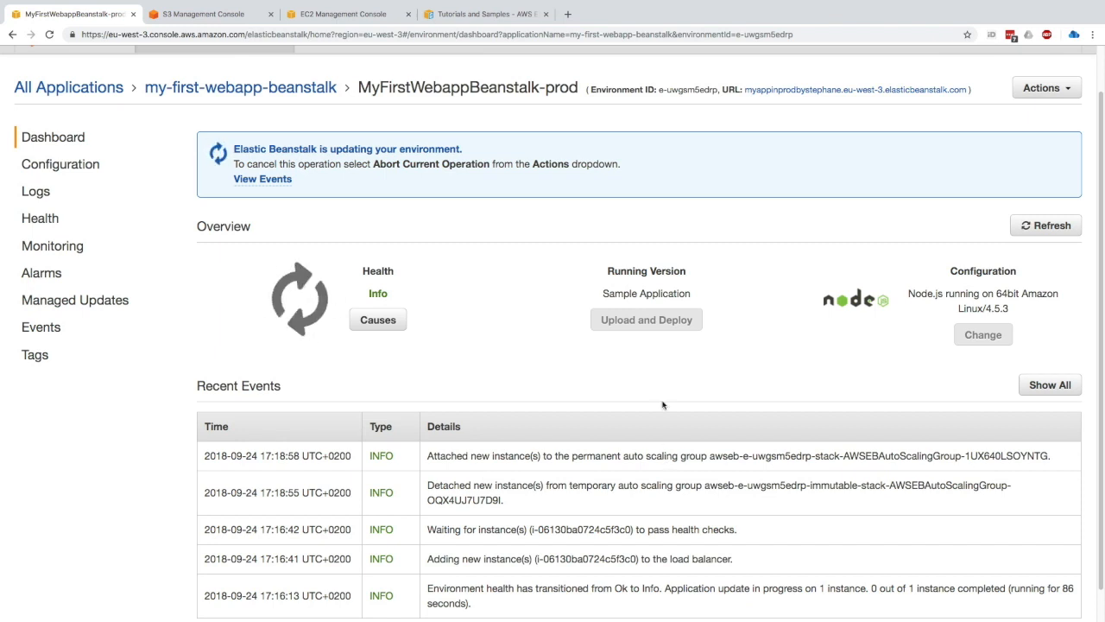
right_click(777, 103)
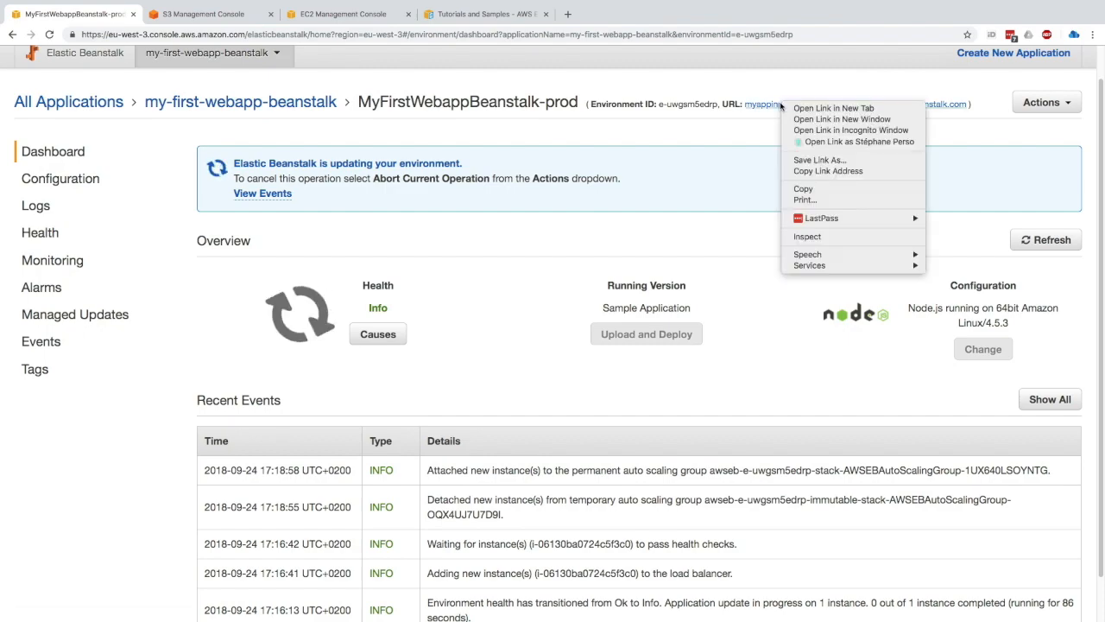
View the blue Congratulations page in a new tab, then return to the Beanstalk console
click(828, 107)
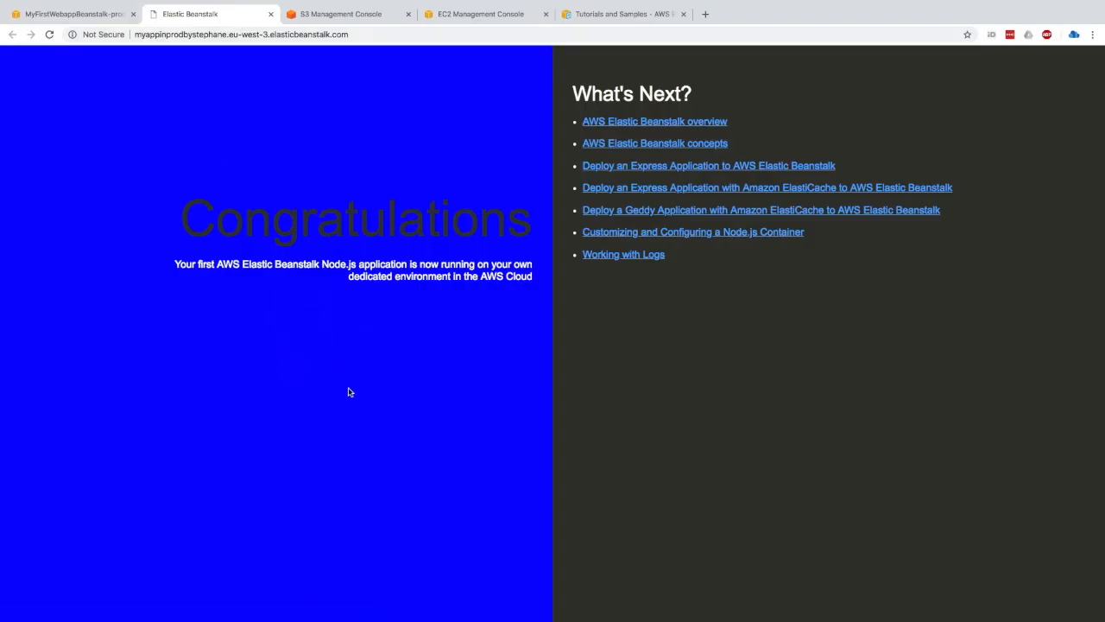
mouse_move(315, 376)
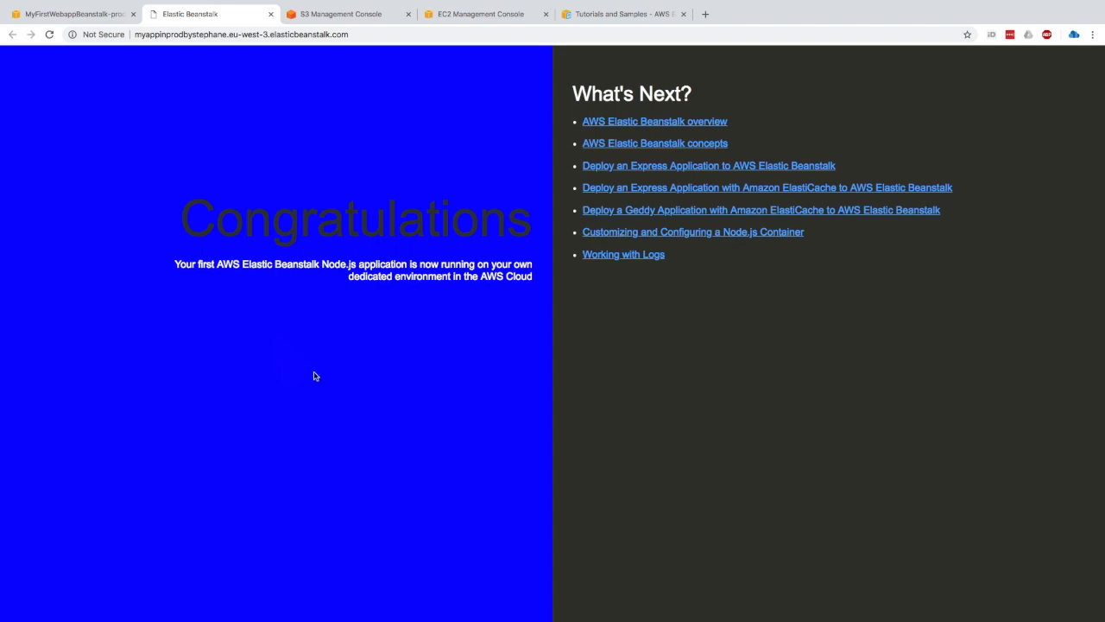
mouse_move(450, 414)
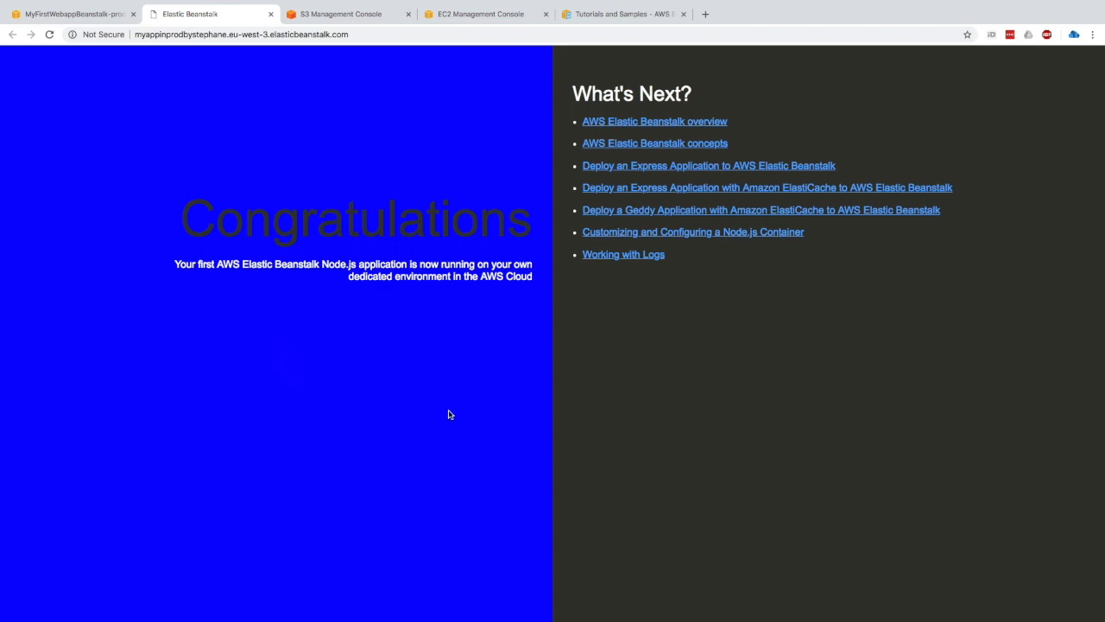
mouse_move(375, 368)
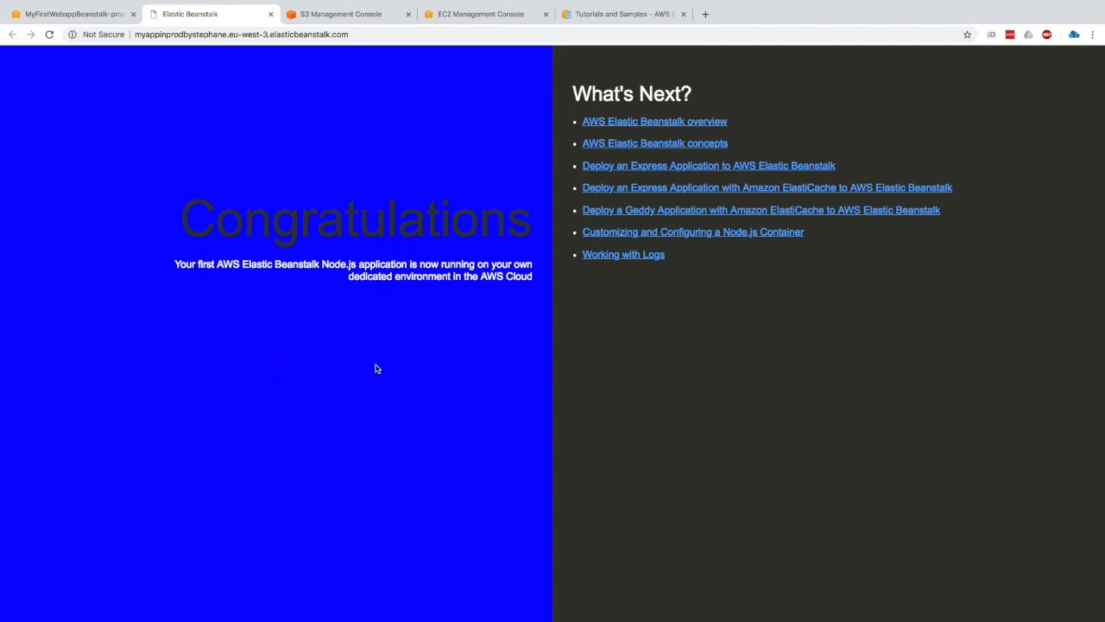
mouse_move(325, 320)
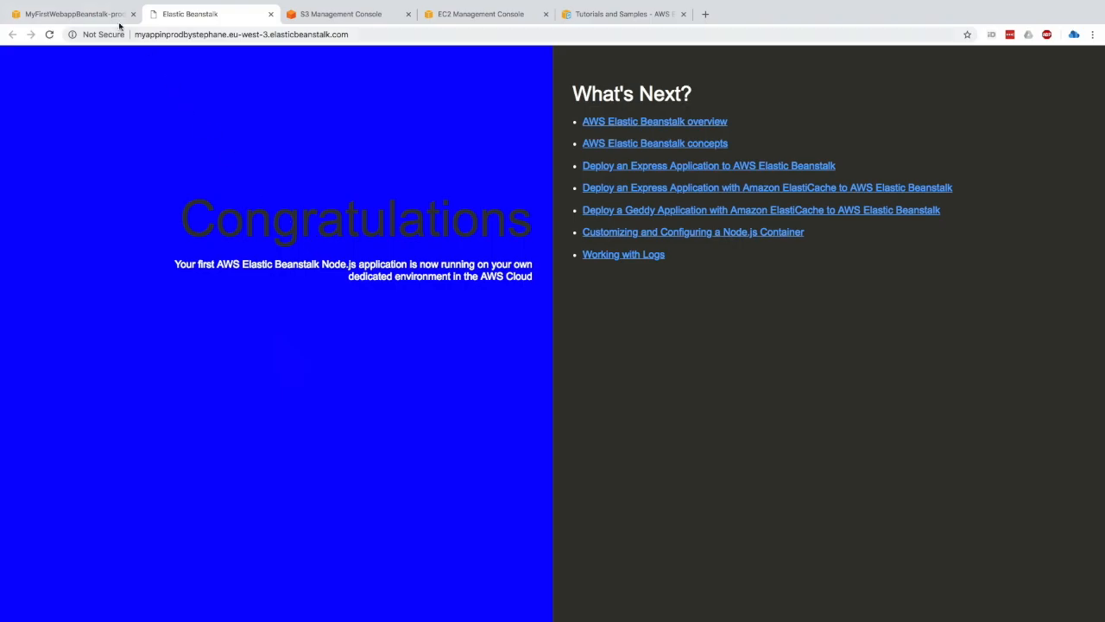
click(74, 15)
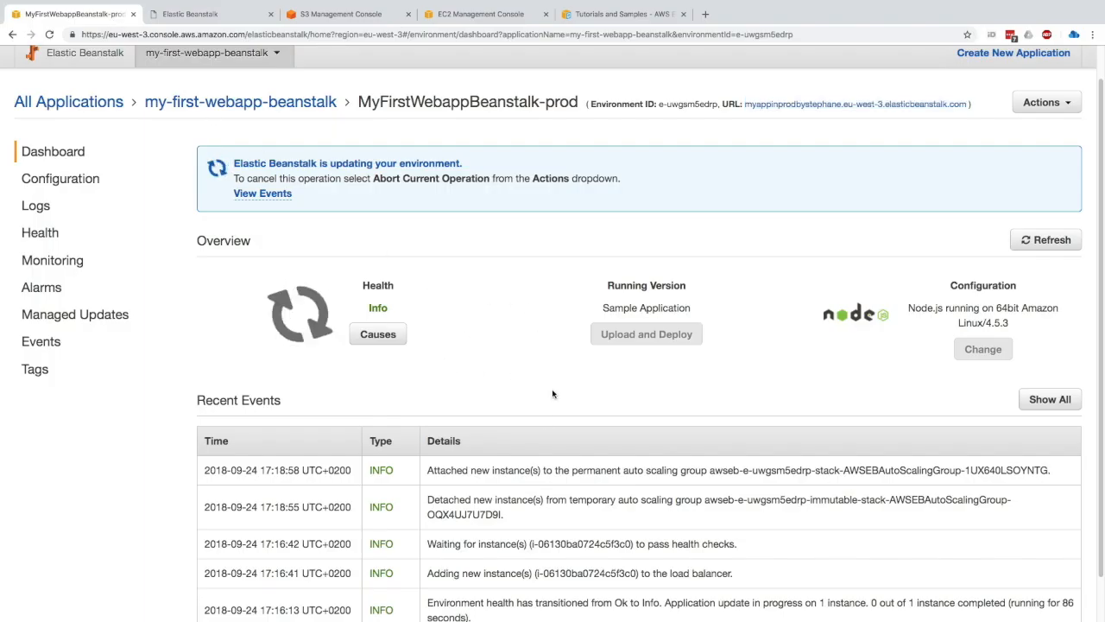